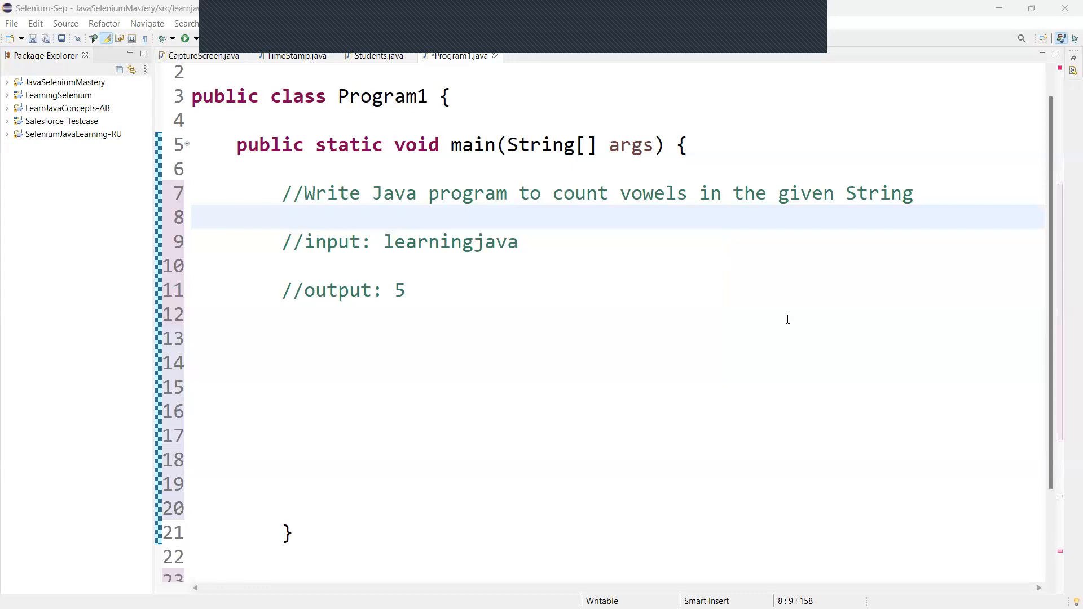
mouse_move(607, 293)
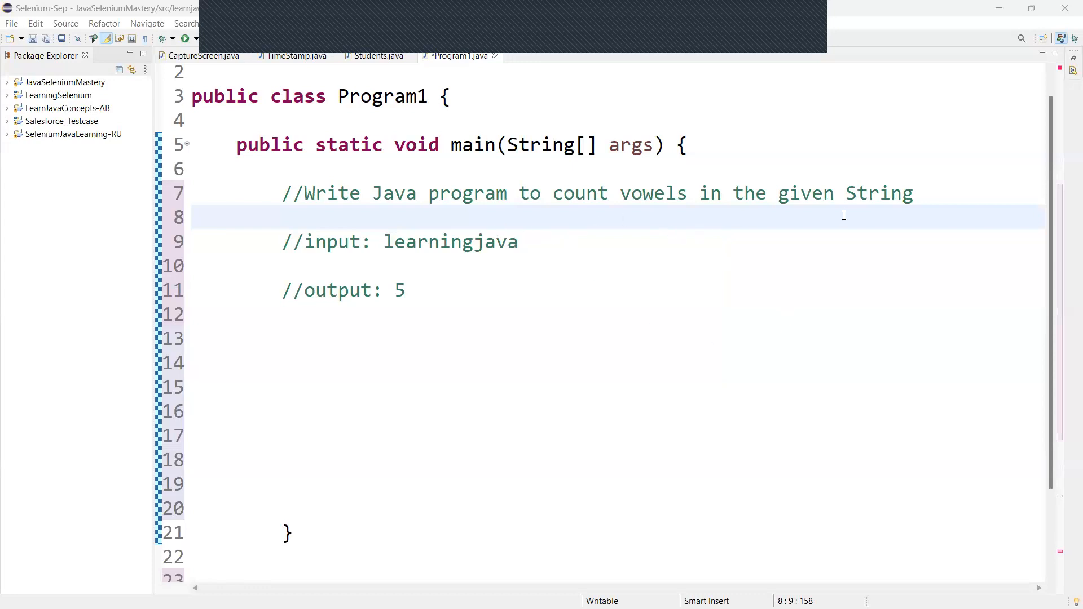
mouse_move(852, 214)
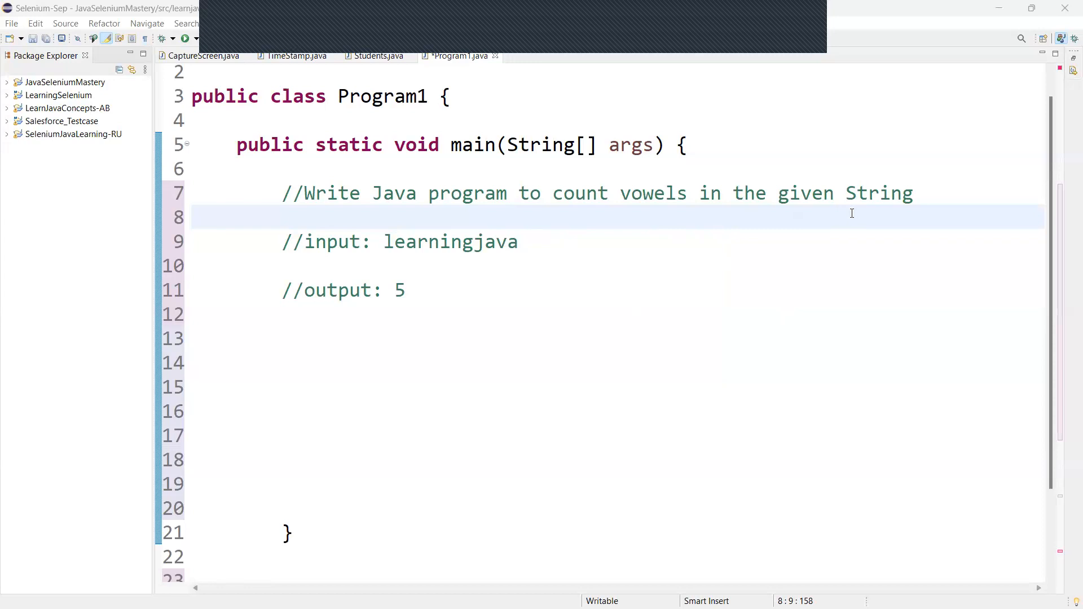
mouse_move(482, 230)
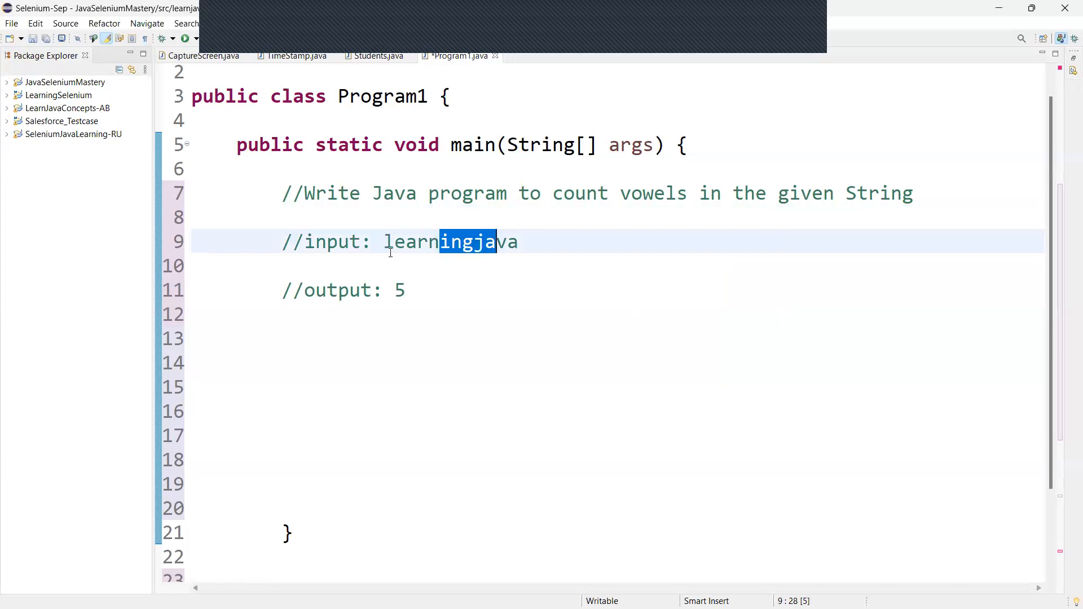
mouse_move(515, 257)
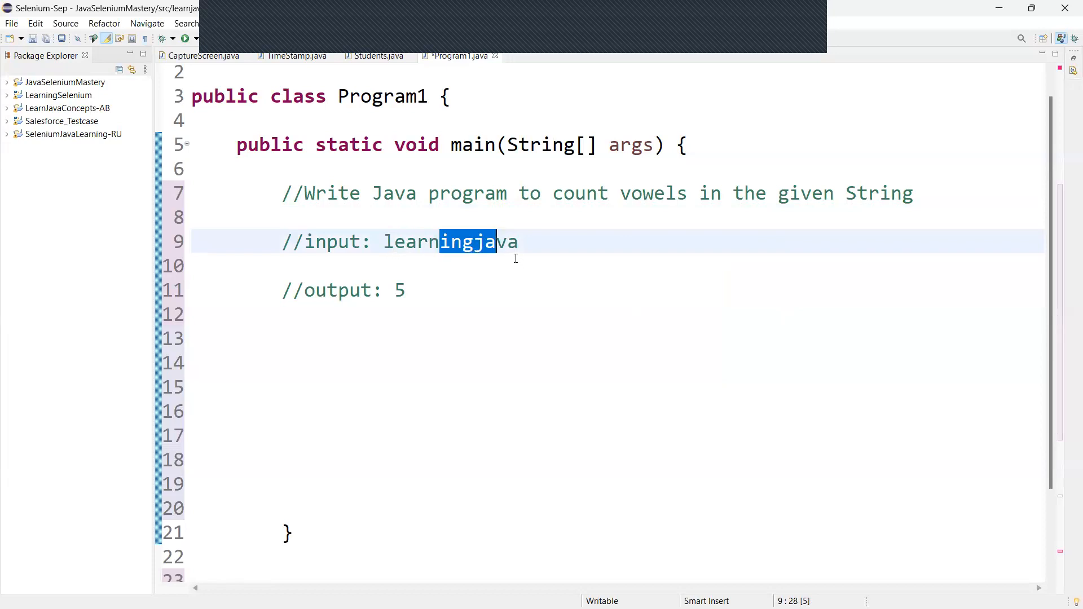
Declare String str = "learningjava"; below the comments
double_click(396, 290)
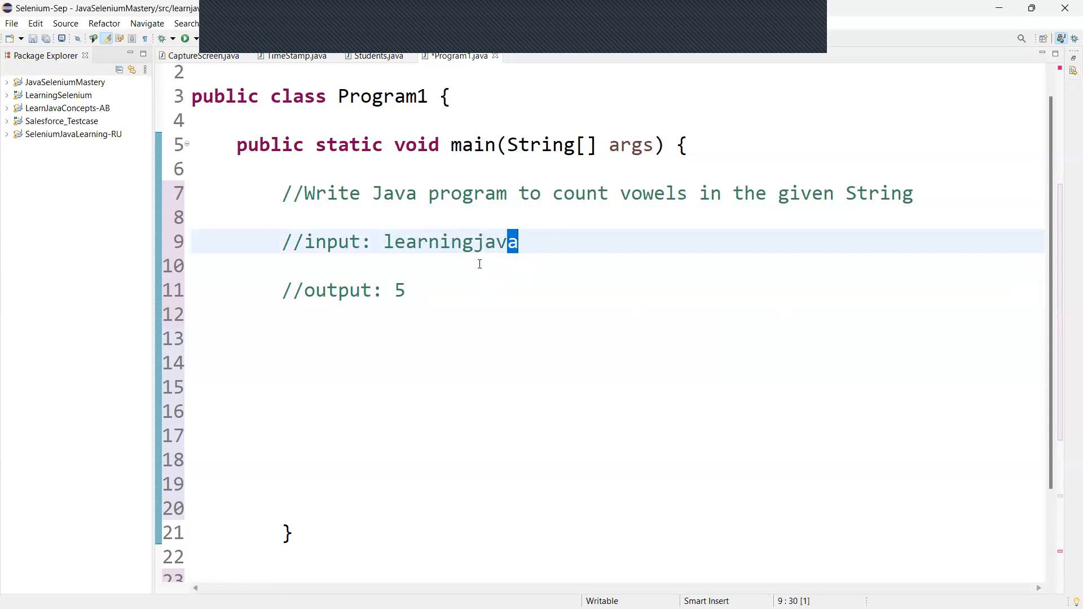
mouse_move(423, 260)
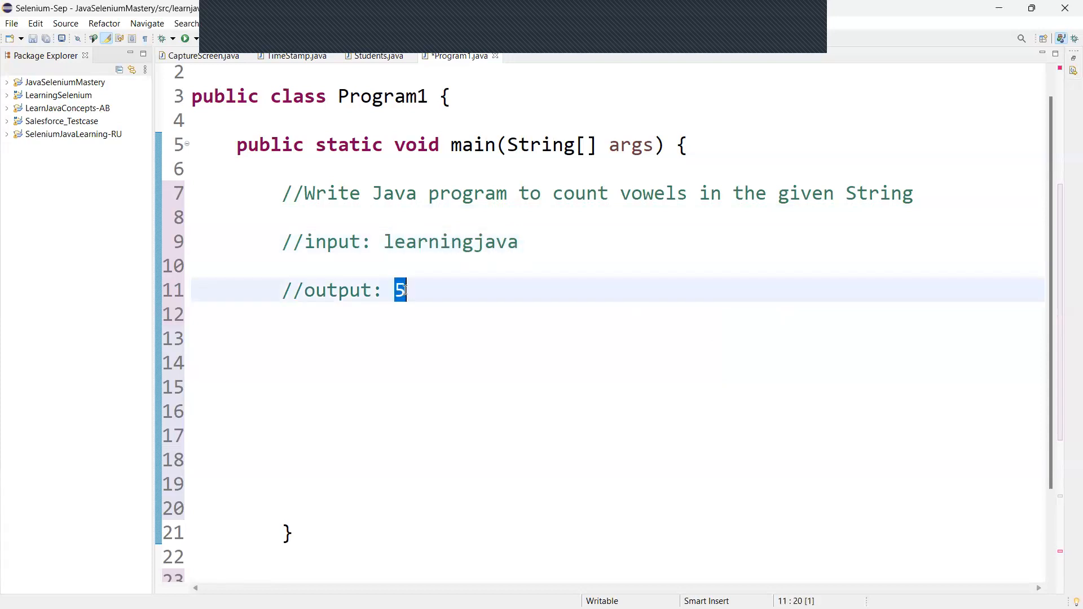
mouse_move(407, 319)
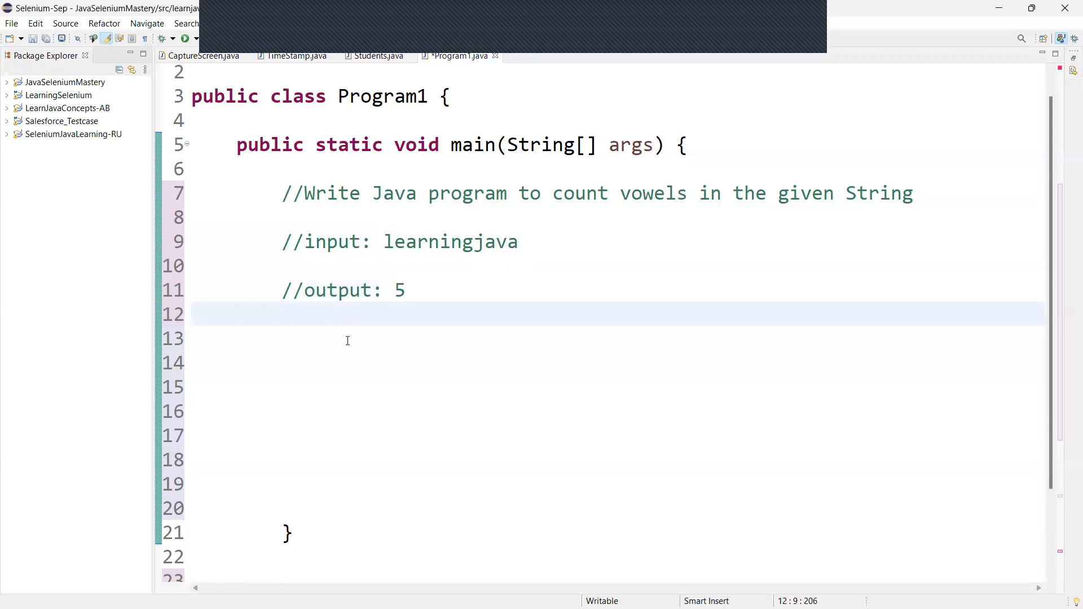
type("Str")
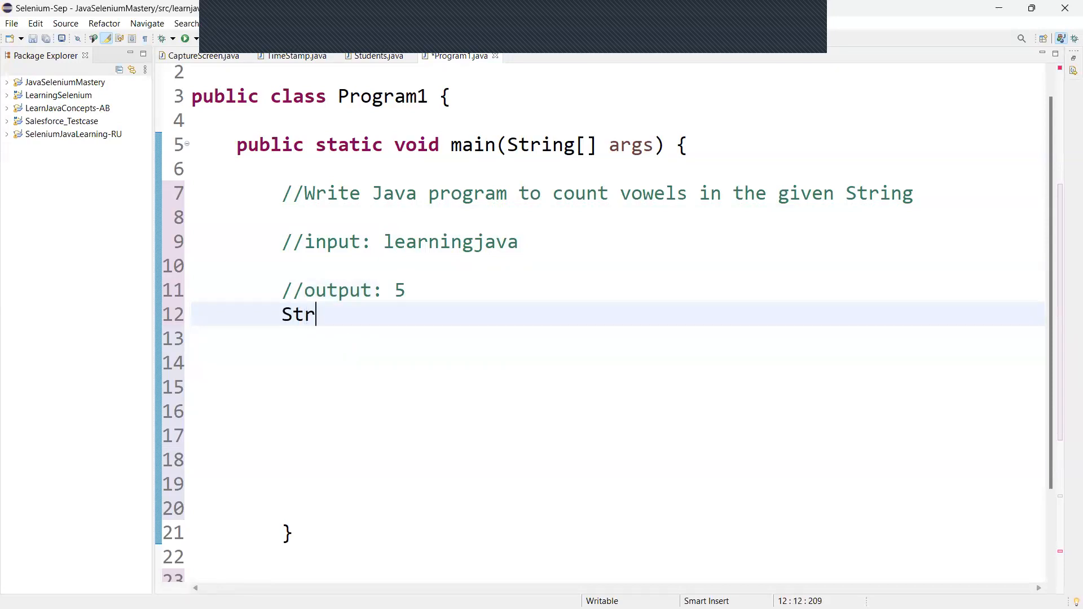
type("ing st")
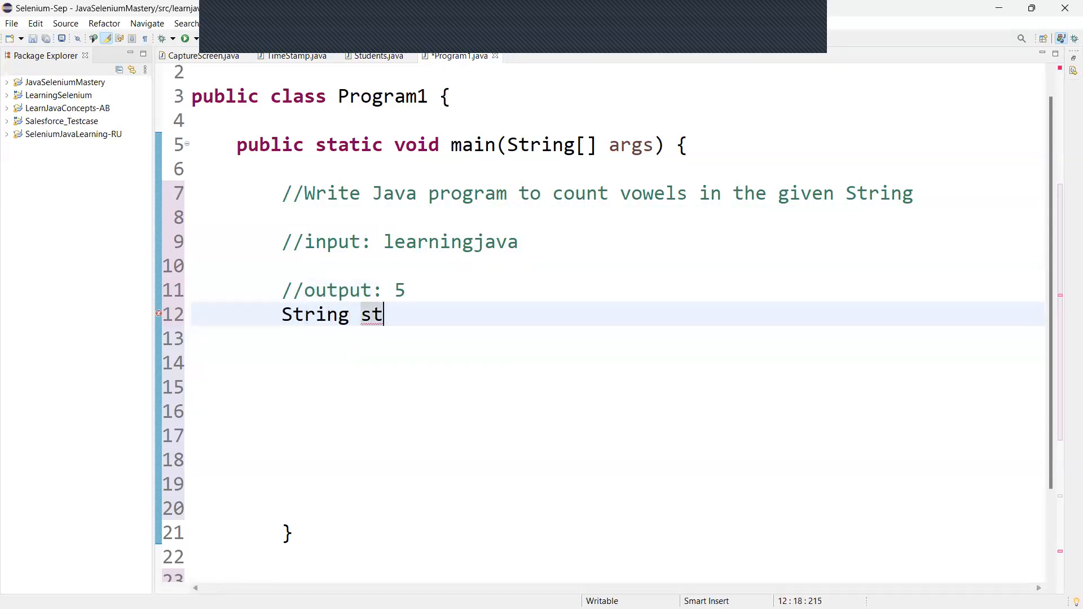
type("r =")
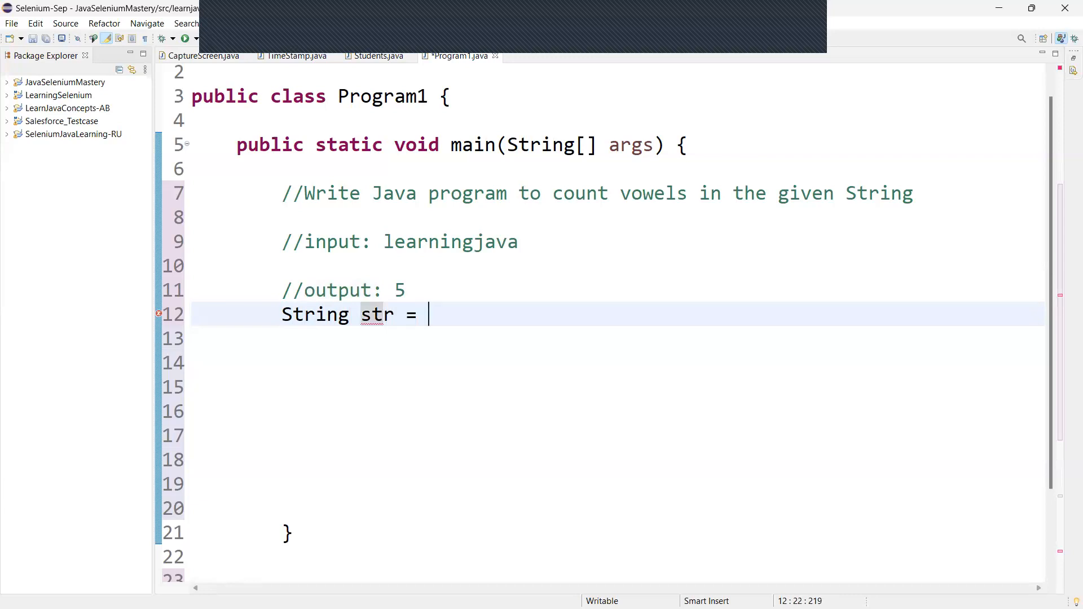
type("\"learn\"")
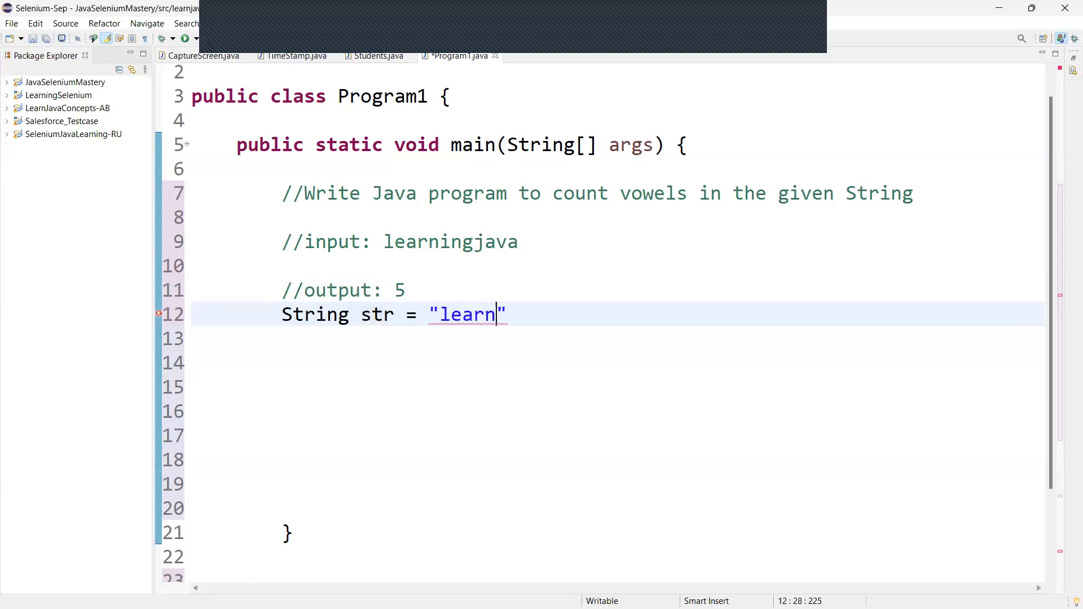
type("ingjava")
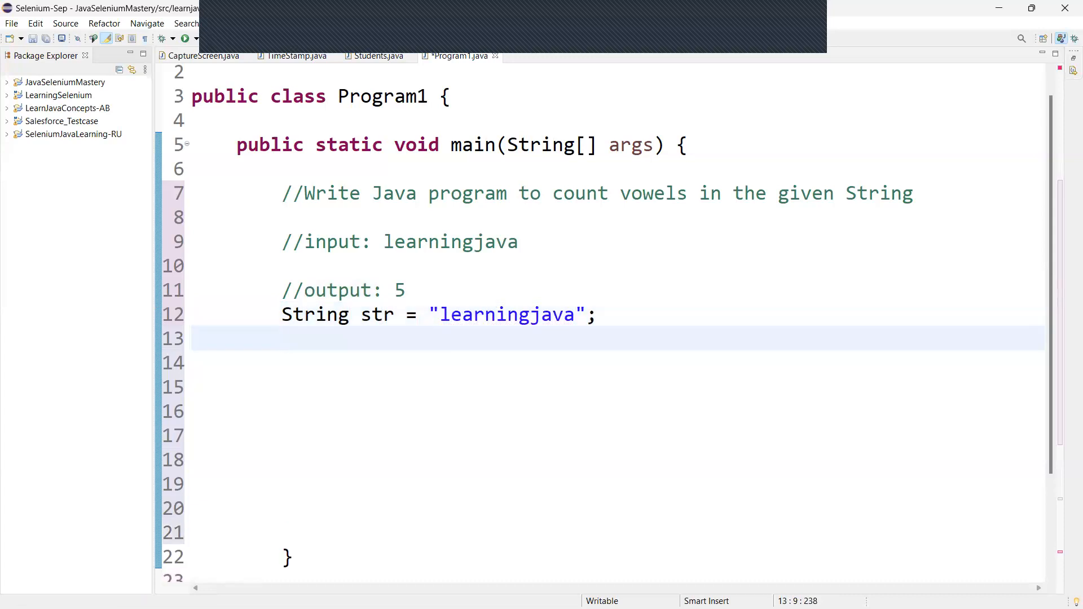
Declare String vowels = "aeiou"; on the next line
type("Stri")
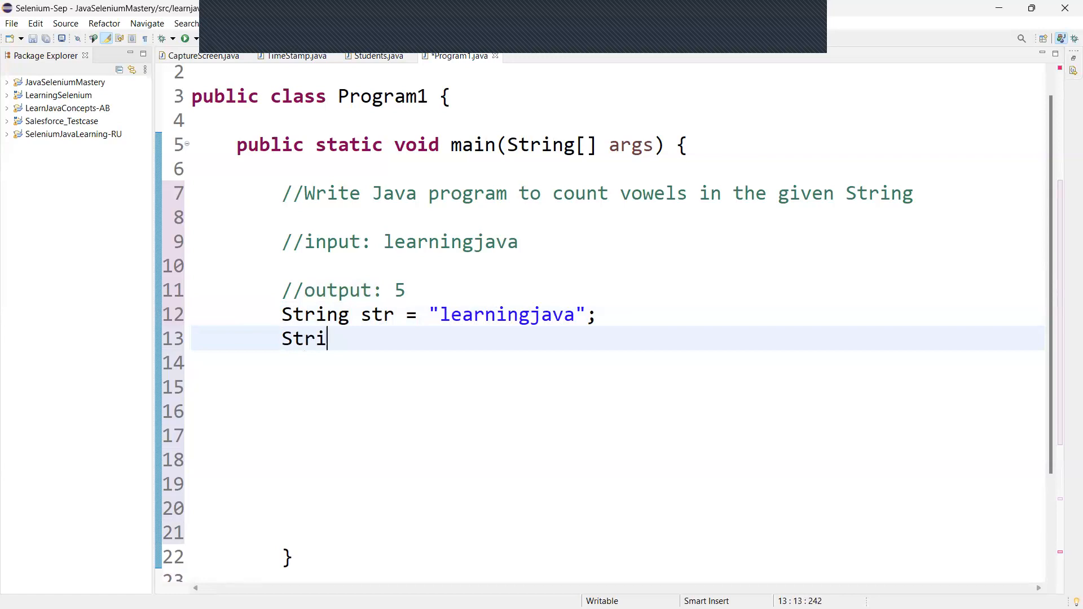
type("ng vowels")
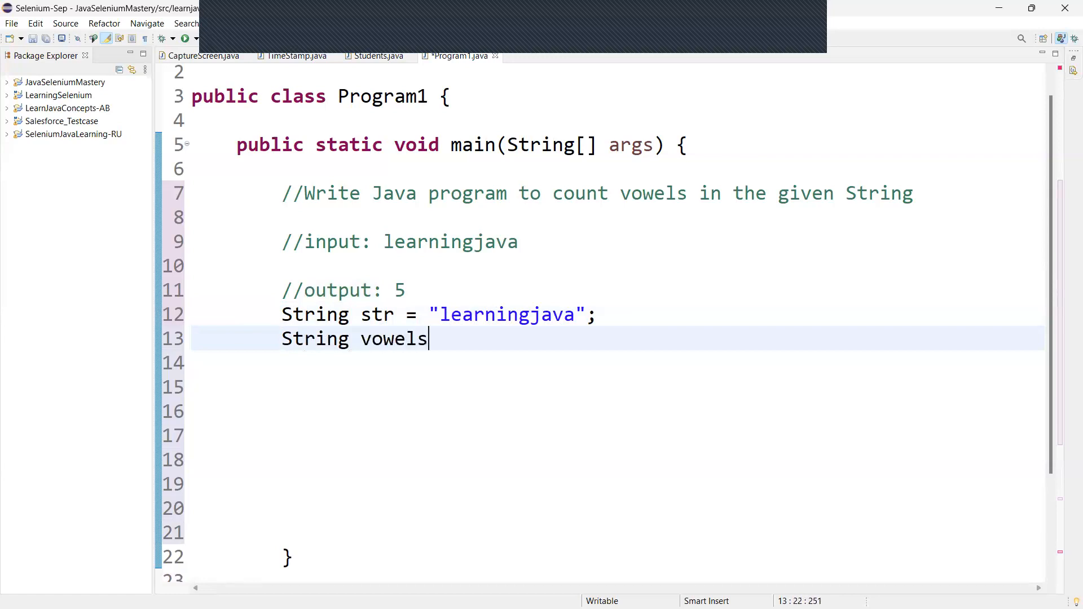
type("=\"\"")
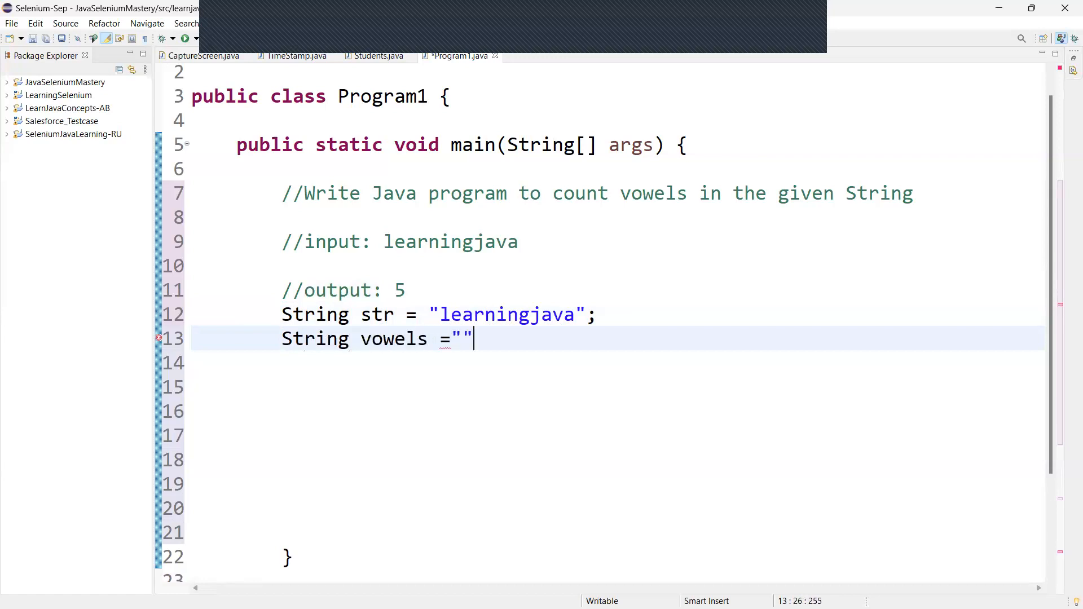
type("ae")
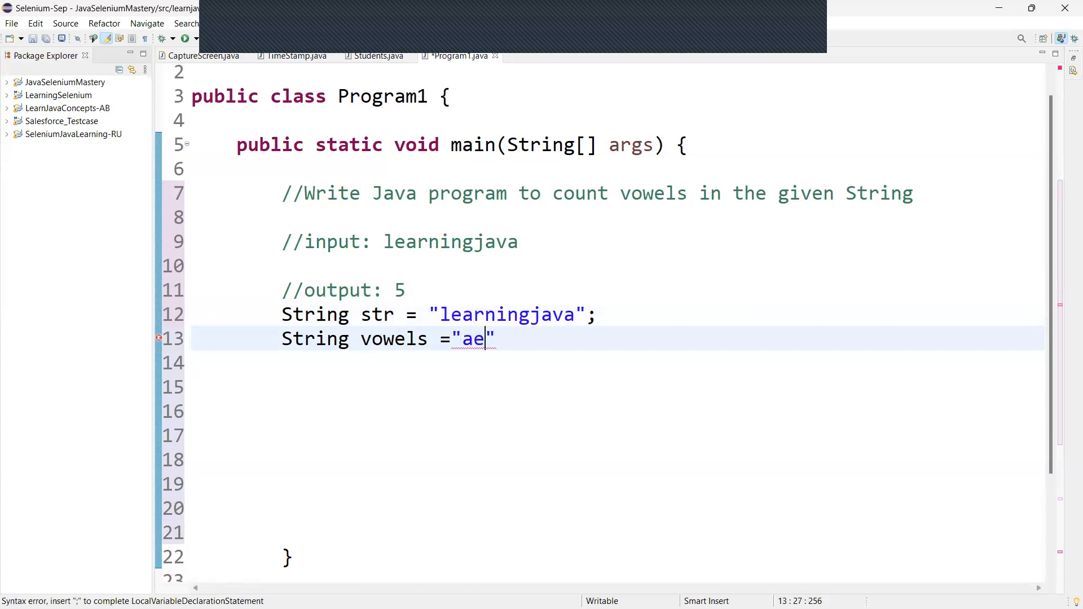
type("iou\";")
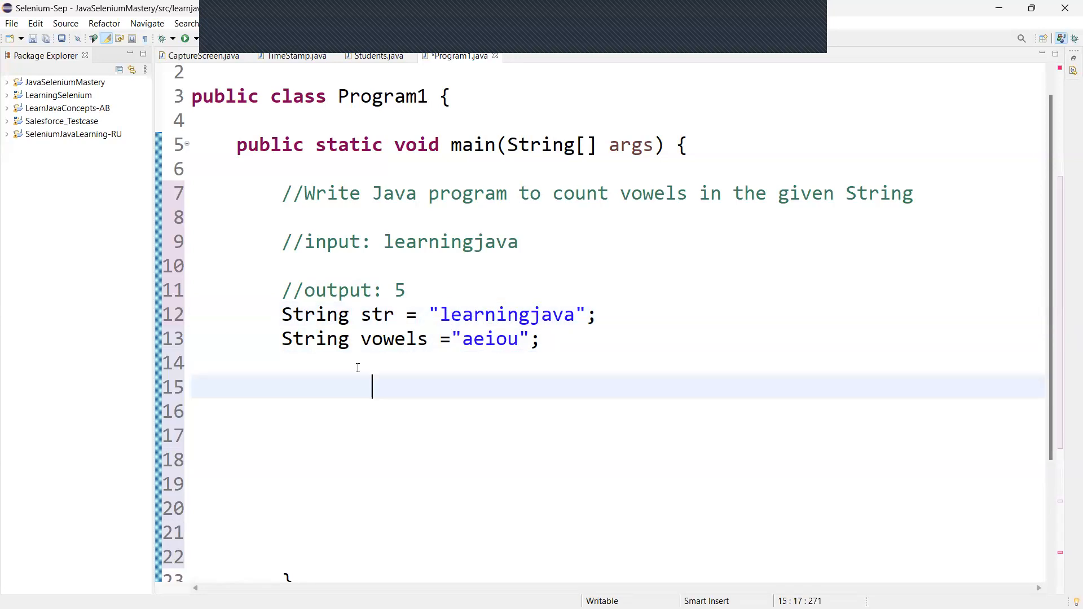
mouse_move(352, 370)
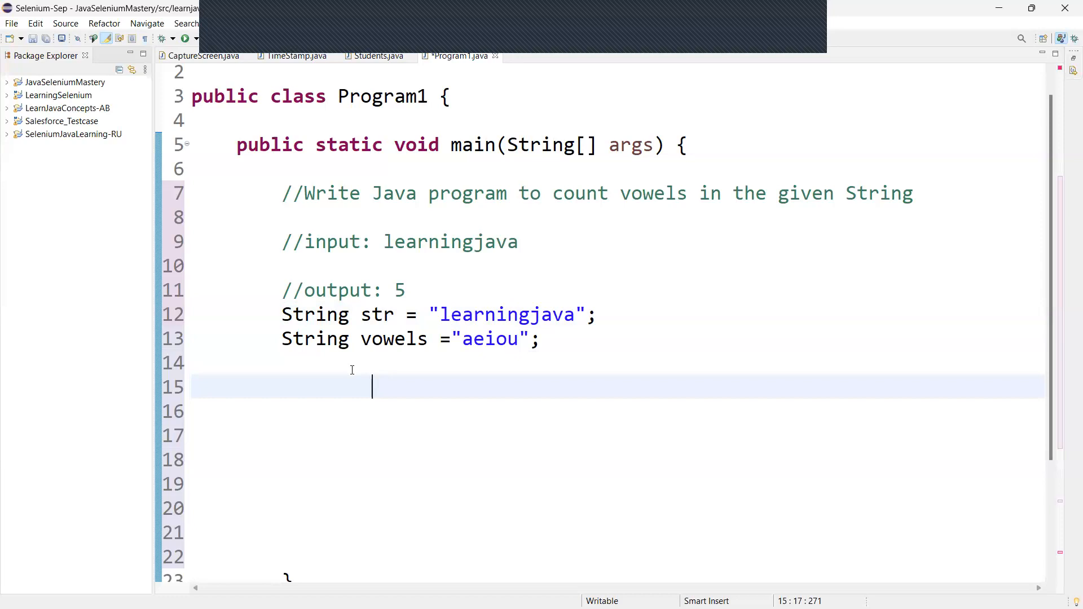
mouse_move(316, 365)
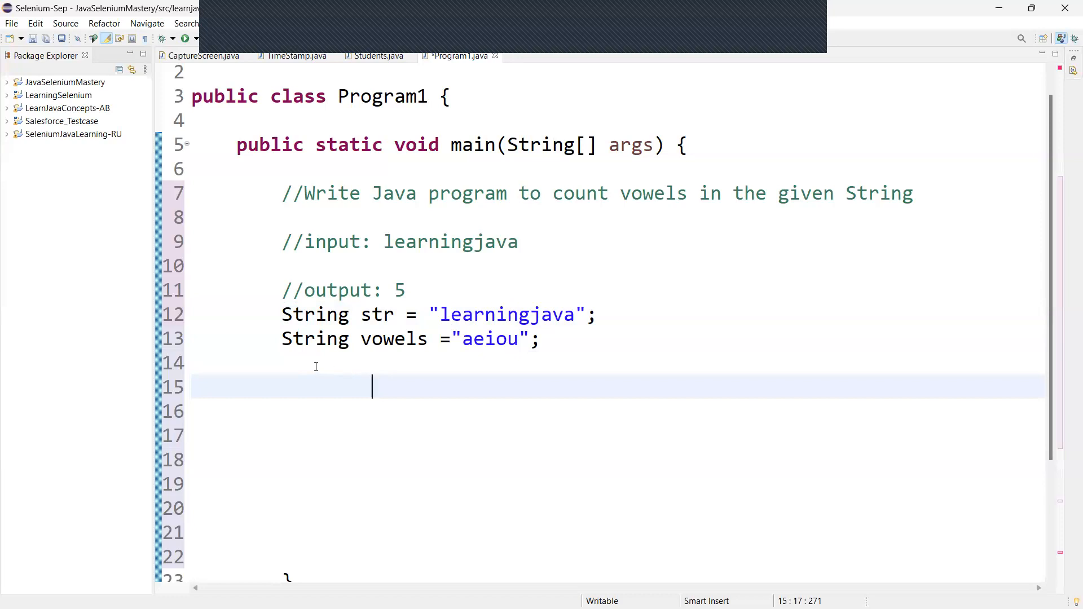
Write the loop header for(int i =0;i<str.length();i++) with an empty body
type("for")
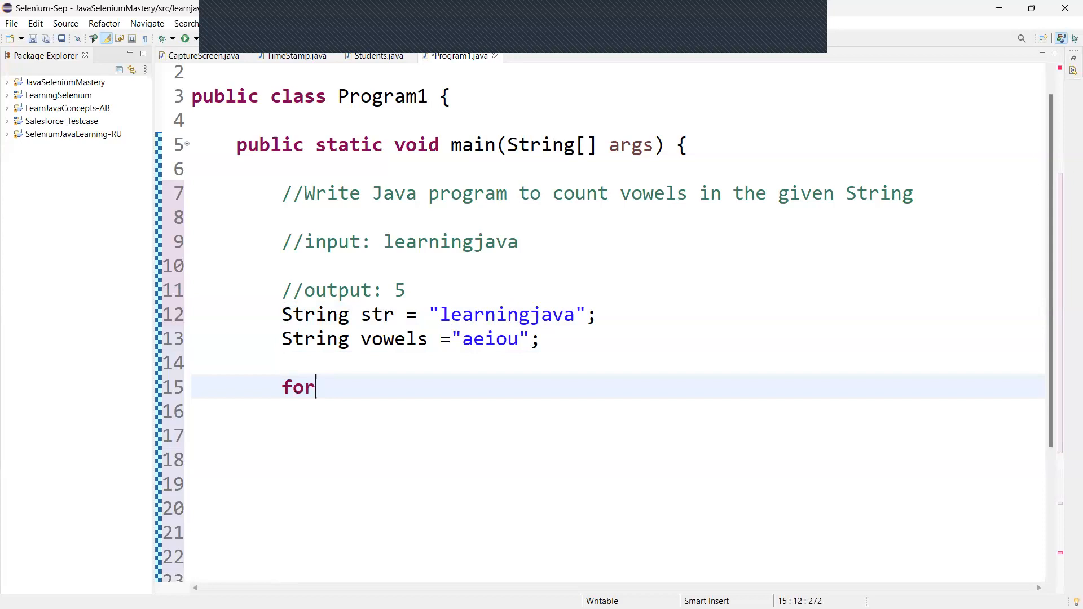
type("(int i )")
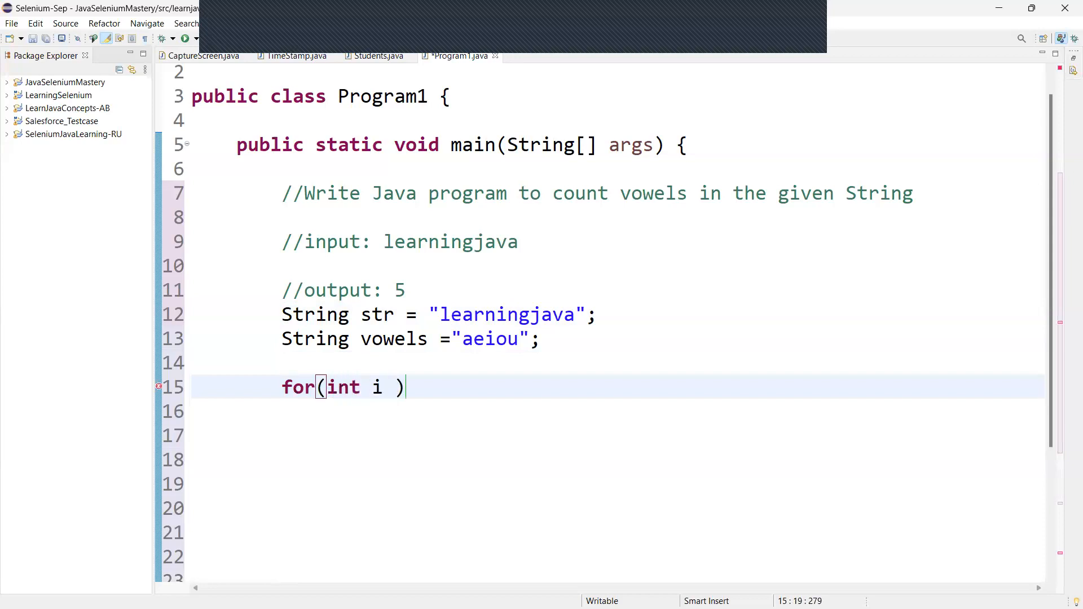
type("=0;i<")
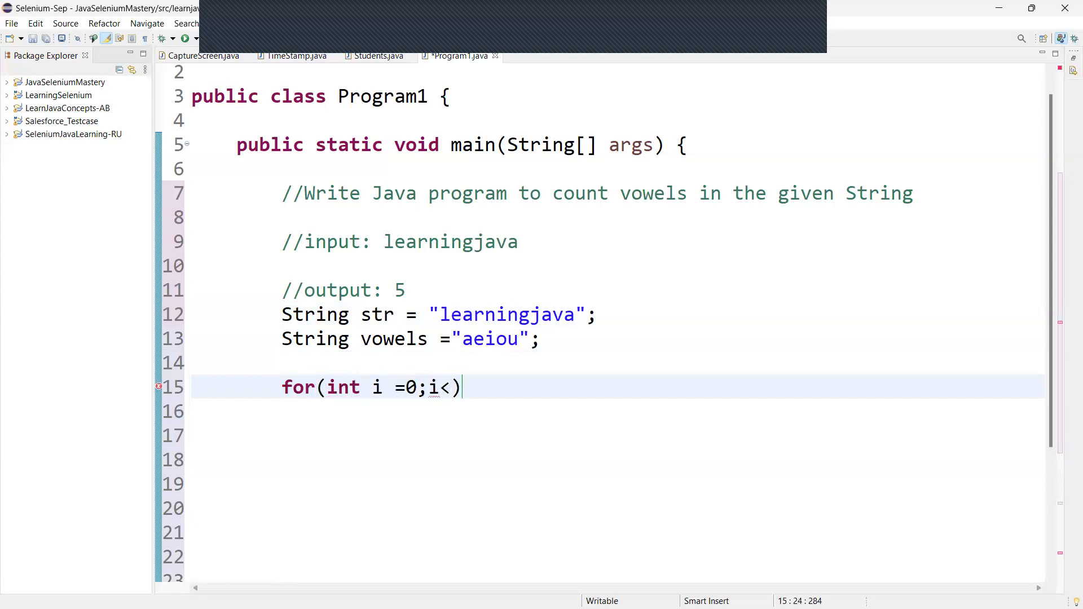
type("str")
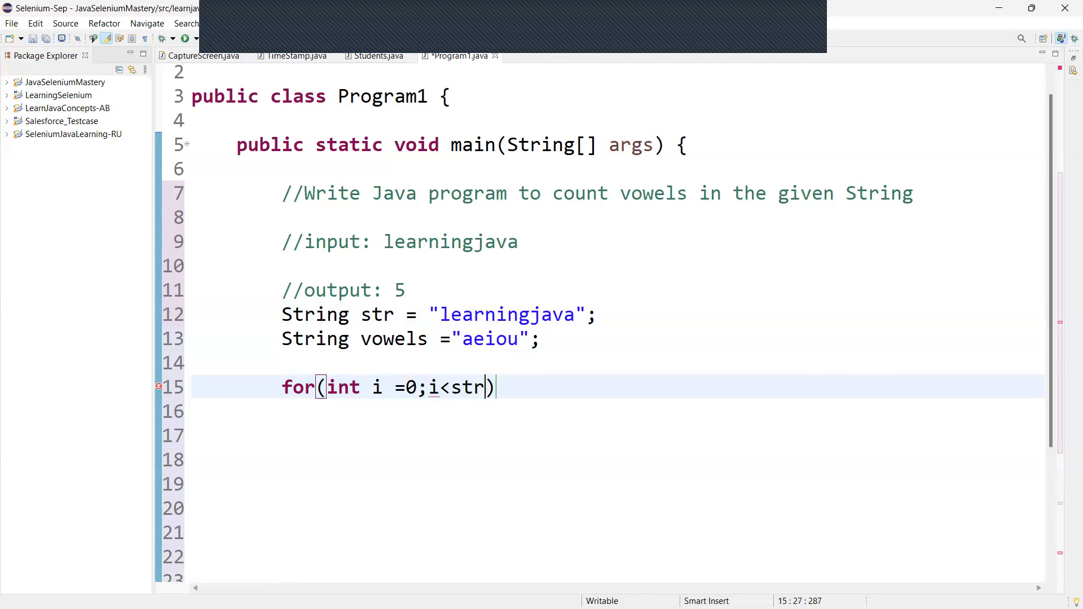
type(".length()")
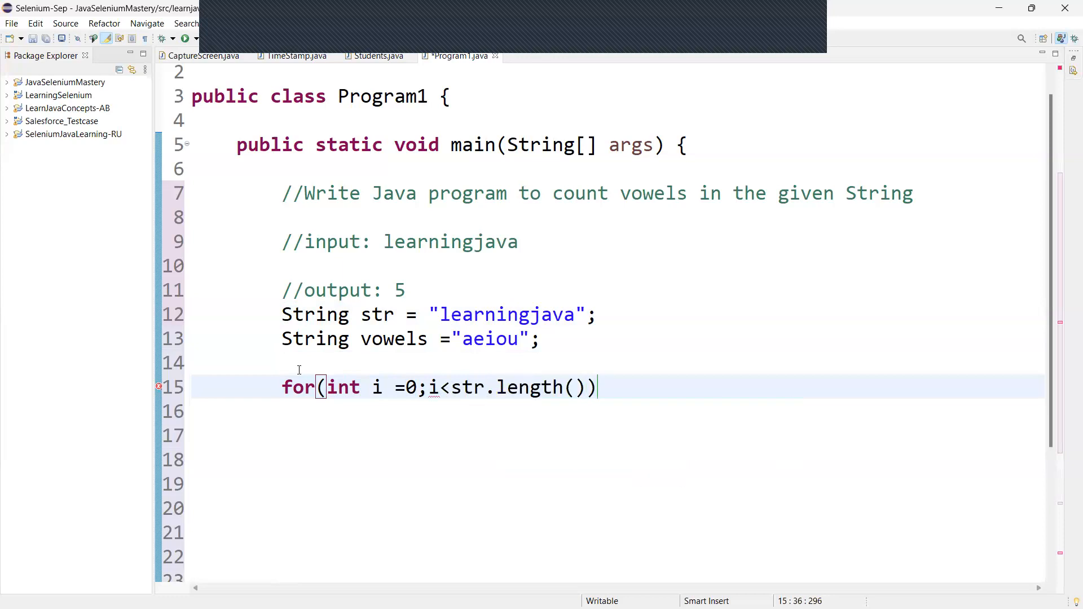
type(";i++")
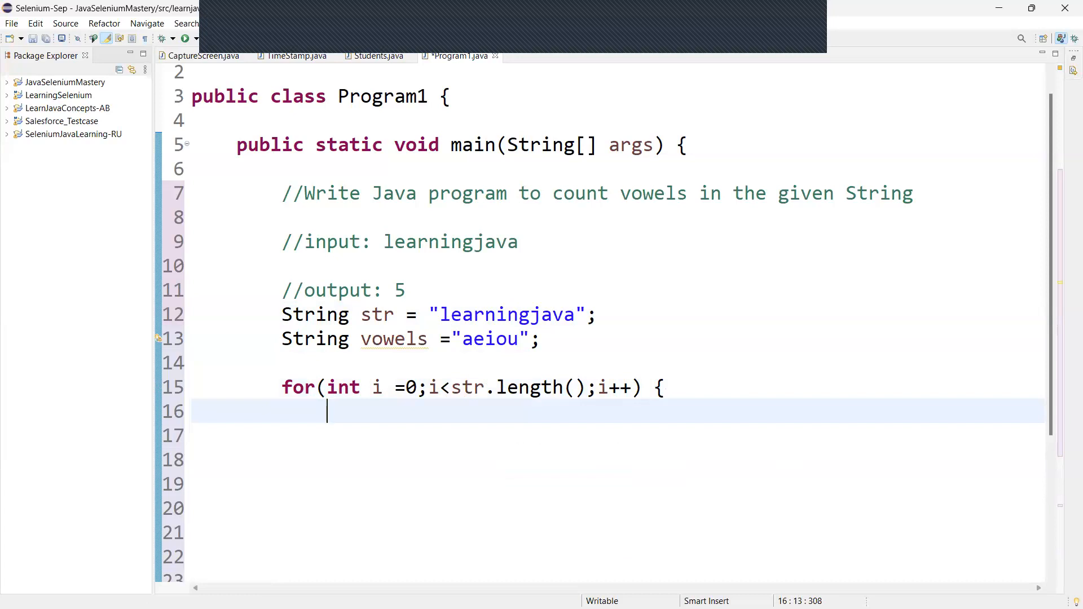
Declare a counter count = 0 above the for loop and return to the loop body
left_click(543, 339)
type("int count")
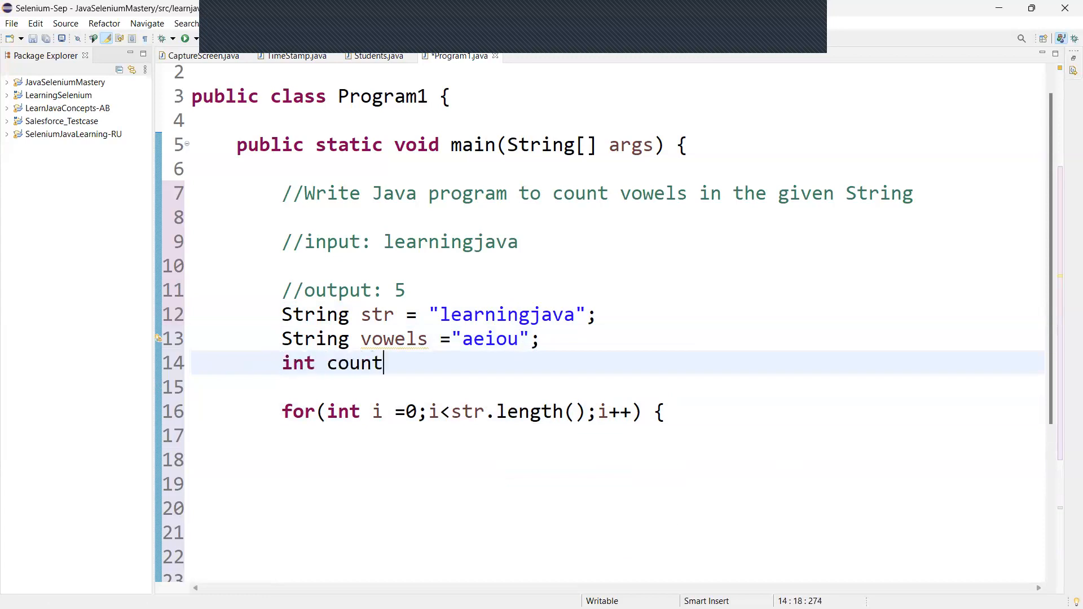
type("=0")
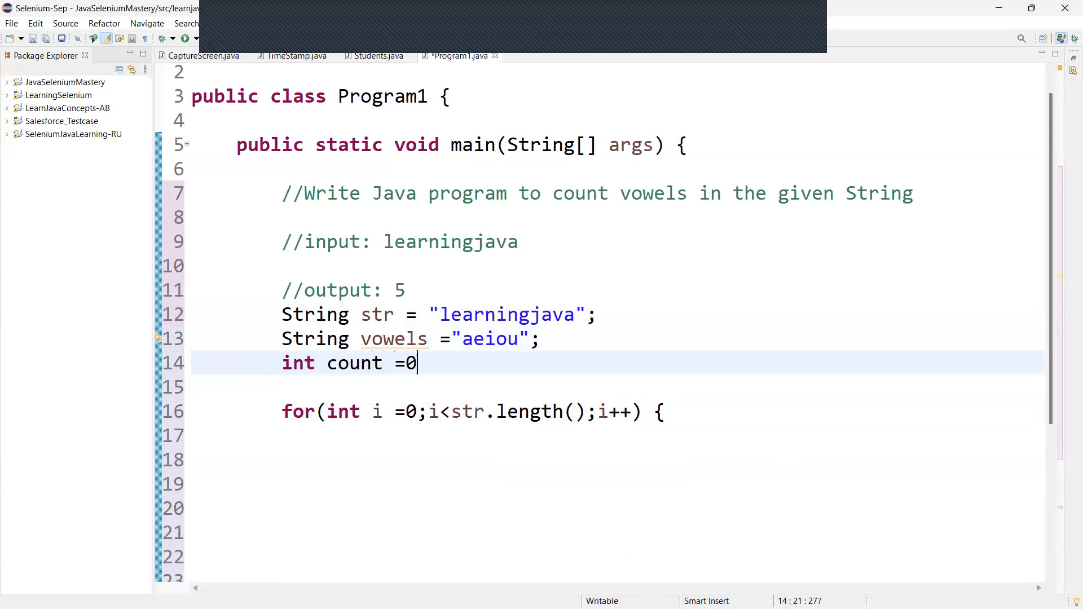
type(";")
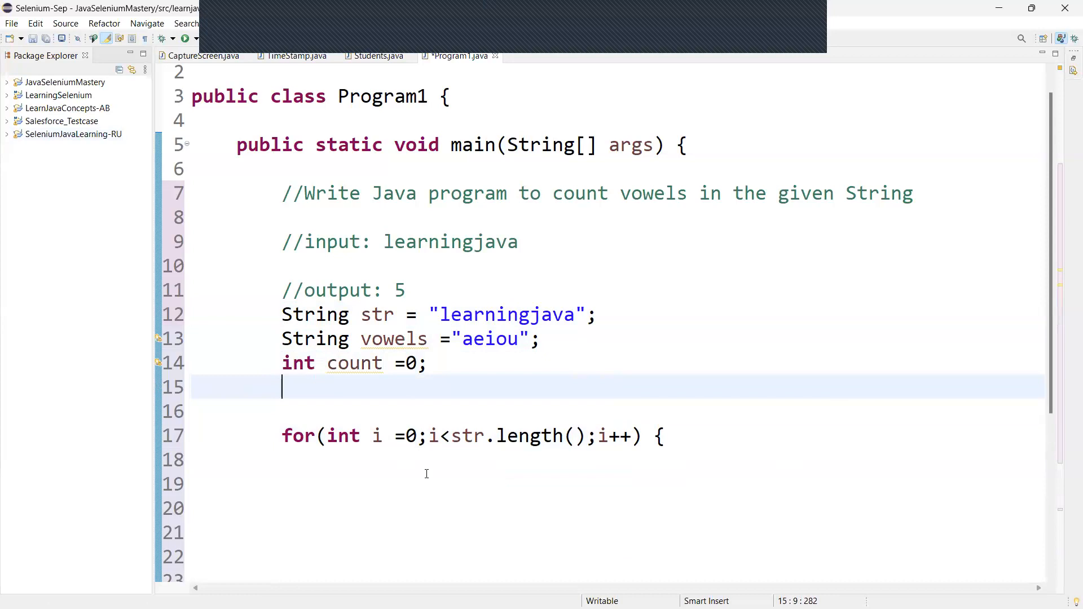
scroll("down", 3)
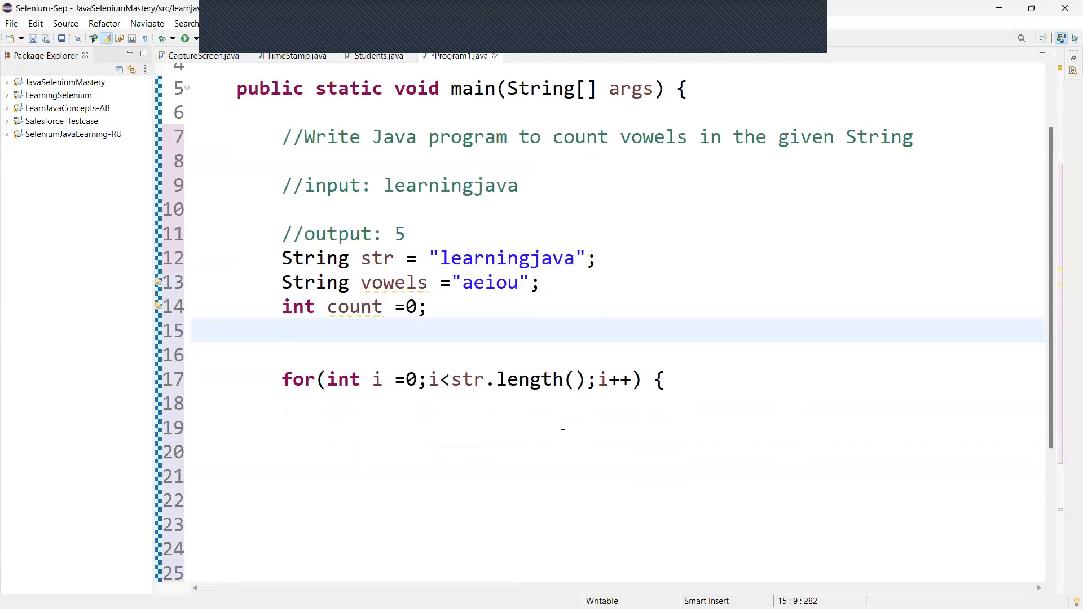
left_click(328, 427)
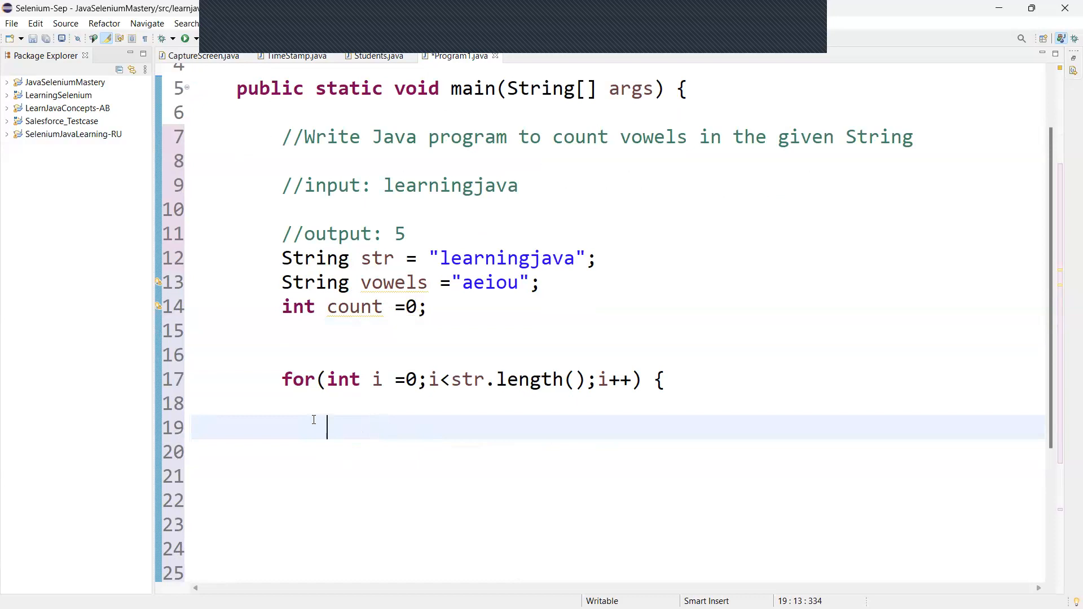
mouse_move(461, 312)
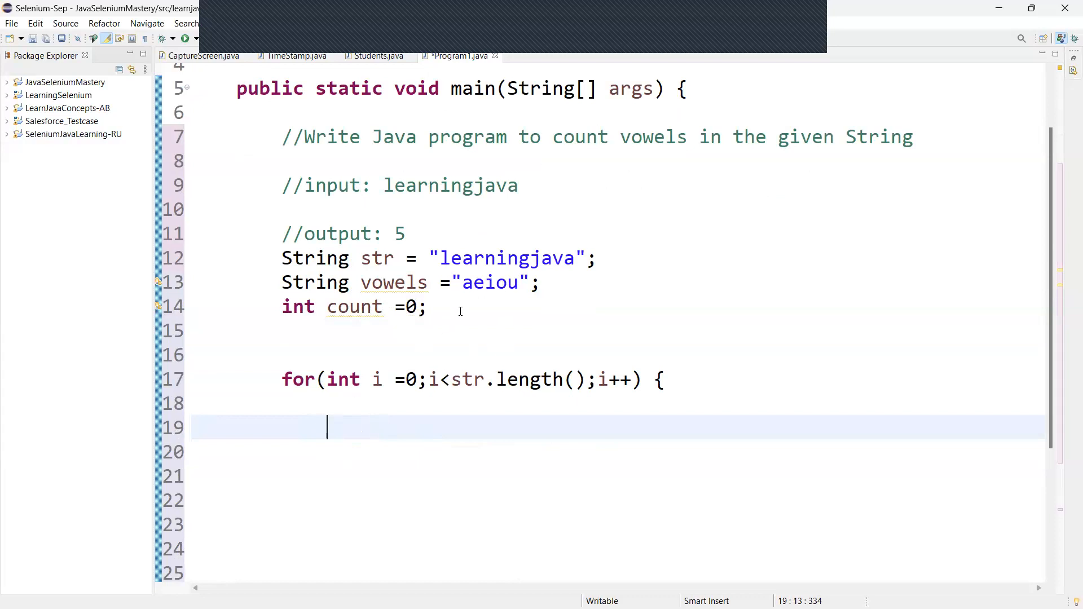
mouse_move(362, 439)
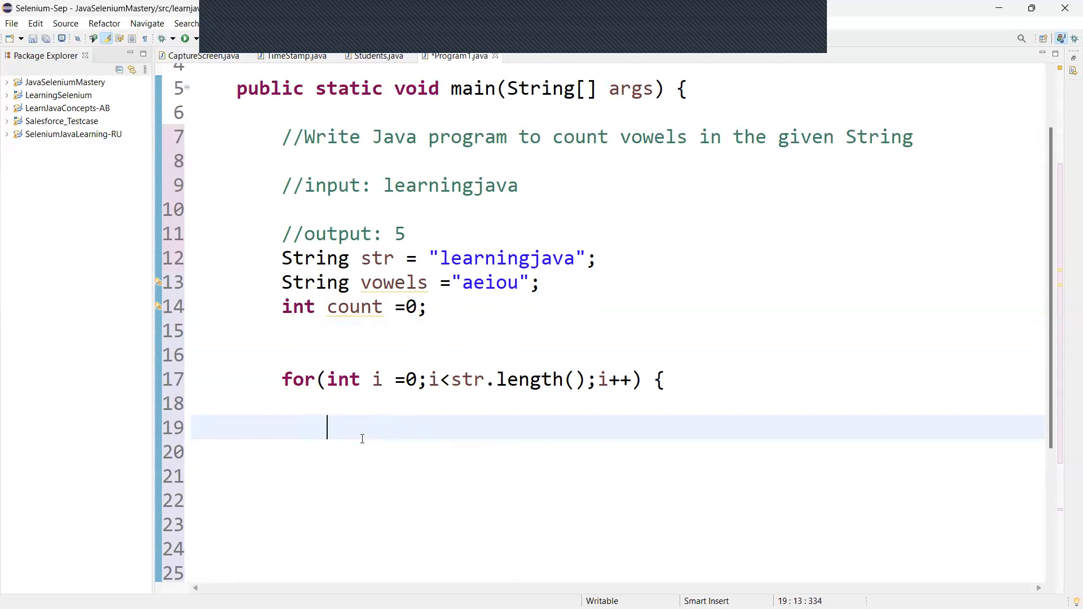
mouse_move(359, 421)
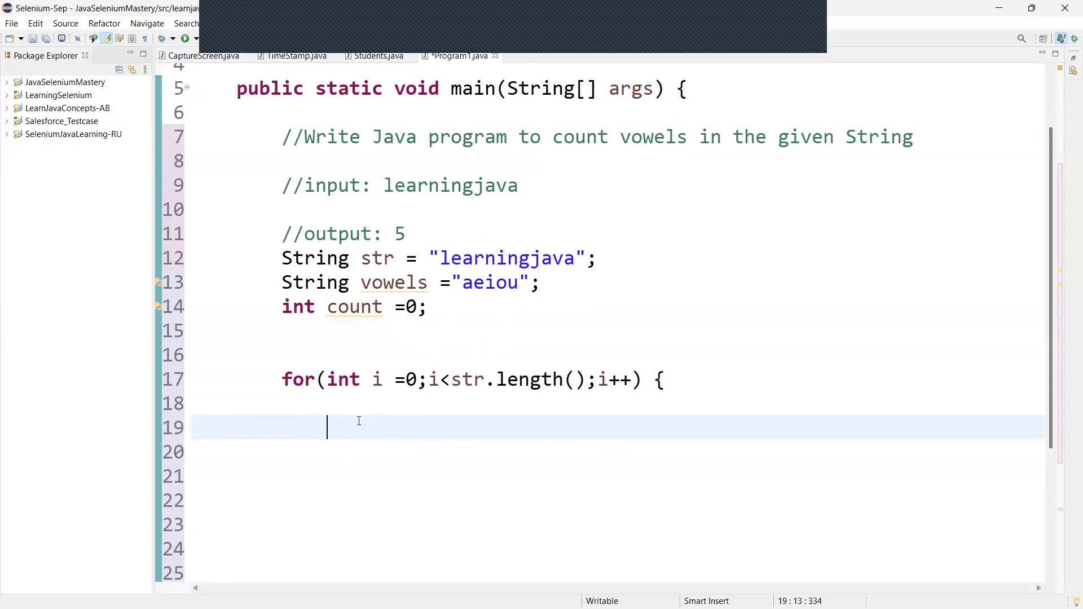
mouse_move(446, 257)
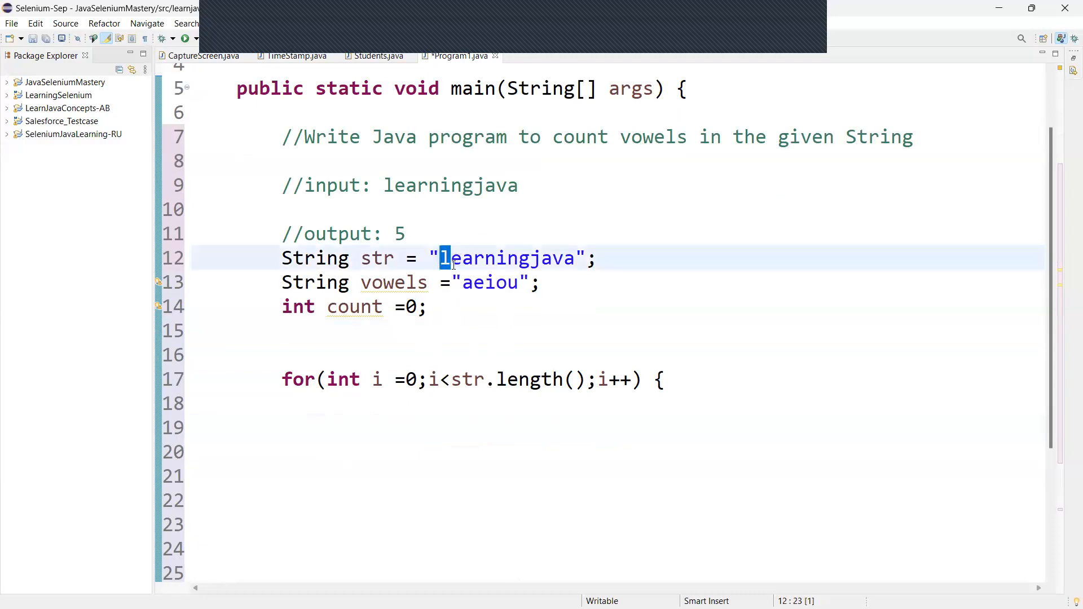
double_click(491, 283)
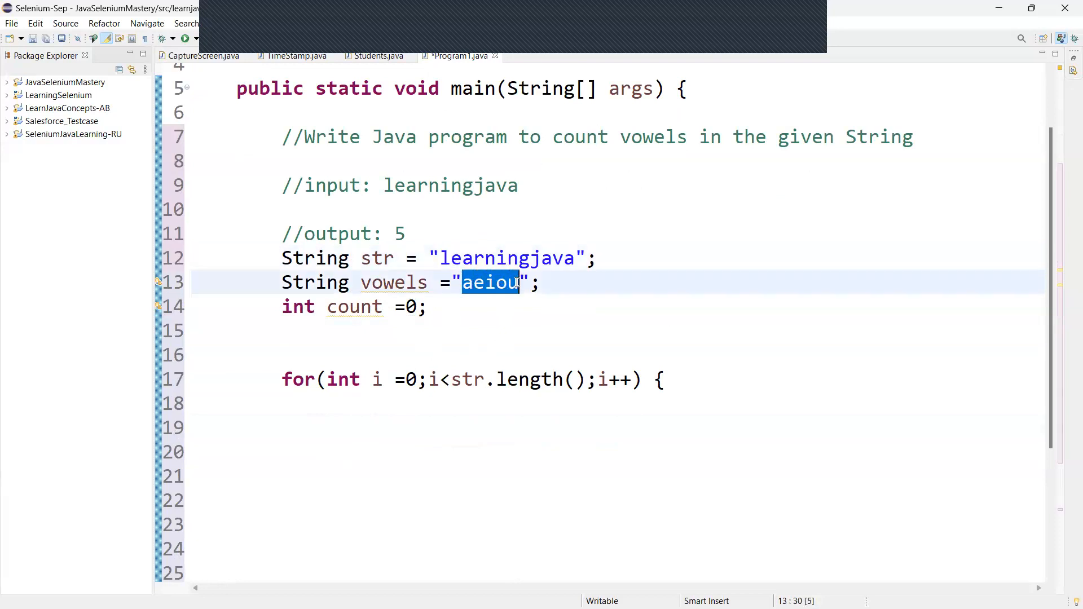
left_click(428, 307)
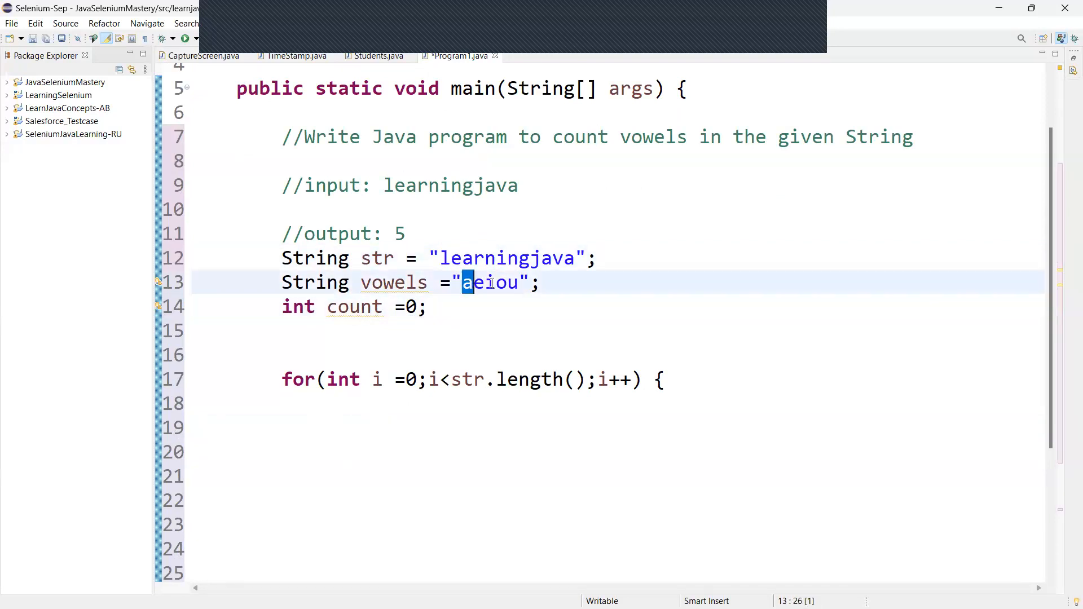
left_click(541, 282)
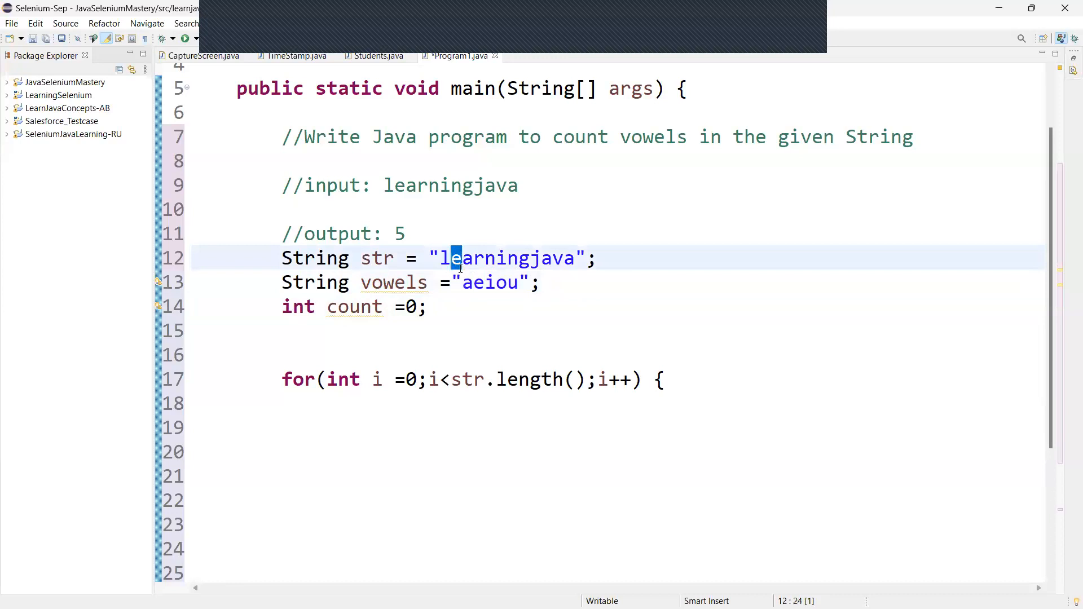
left_click(475, 282)
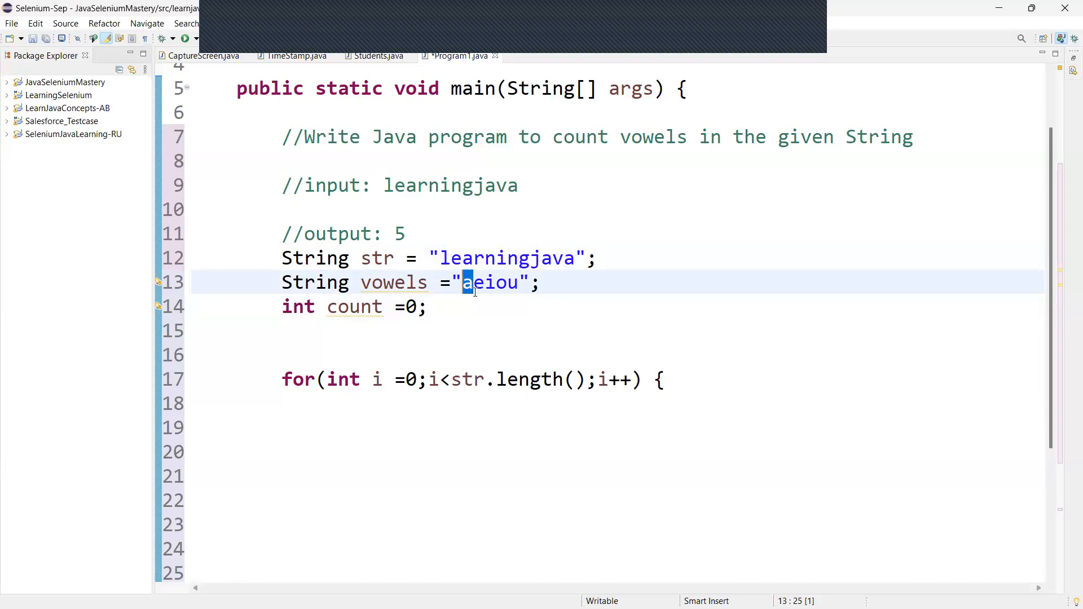
left_click(472, 282)
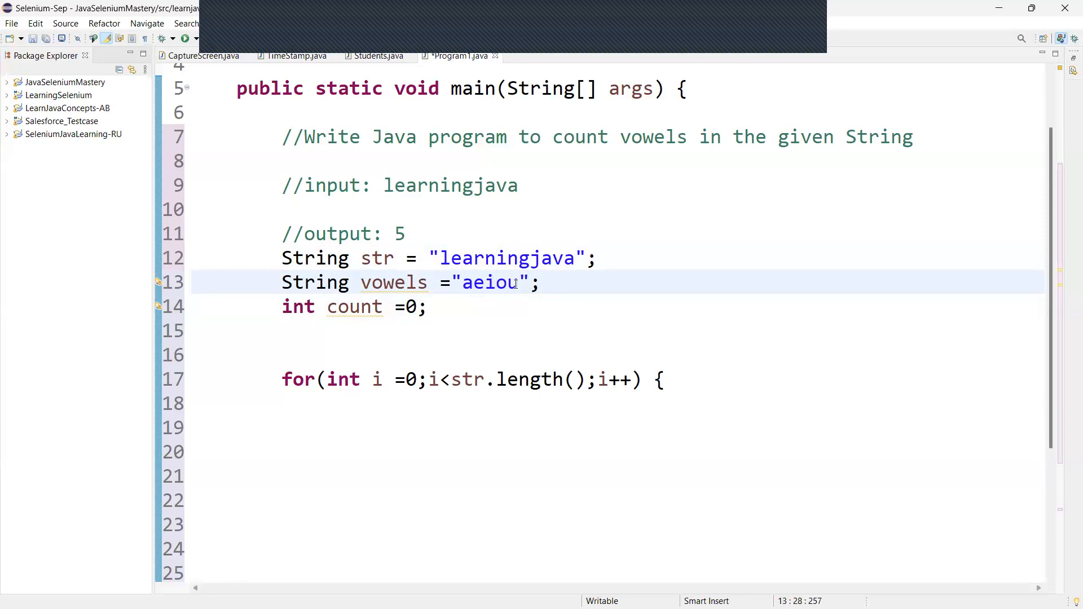
left_click(468, 257)
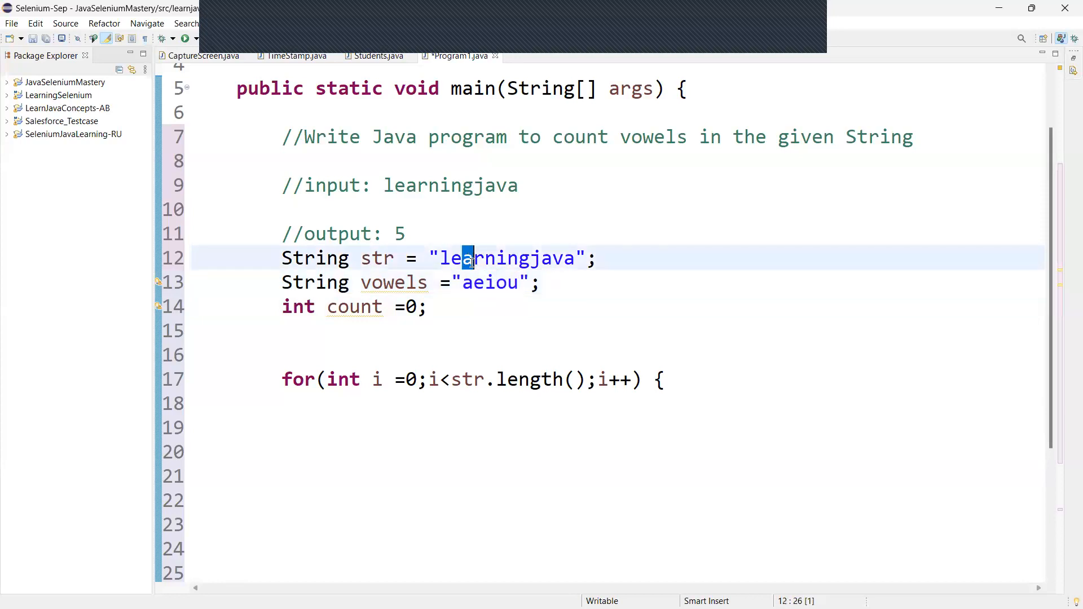
left_click(464, 282)
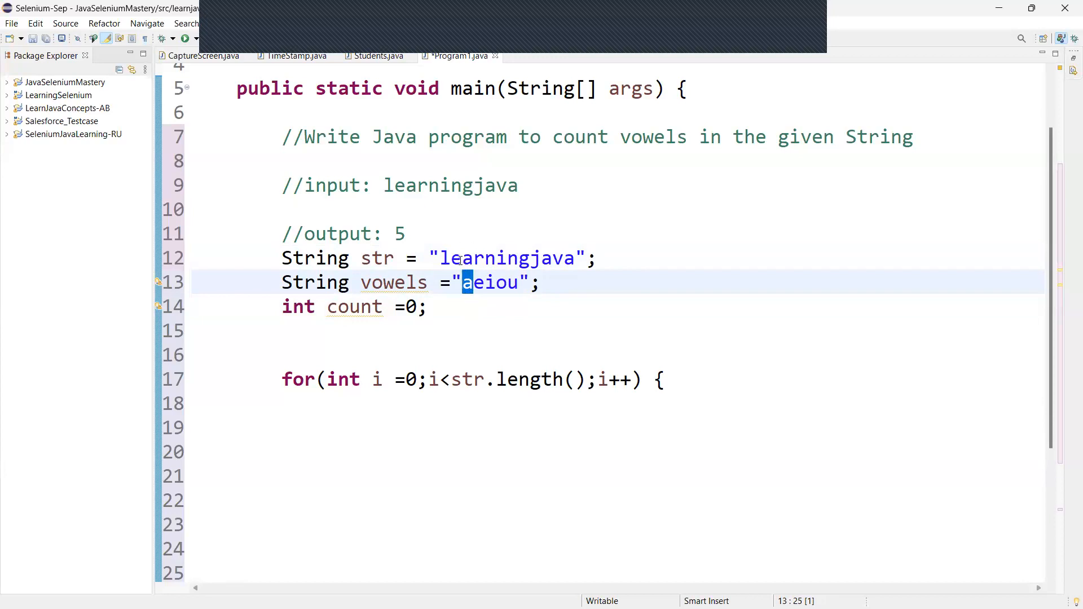
left_click(455, 257)
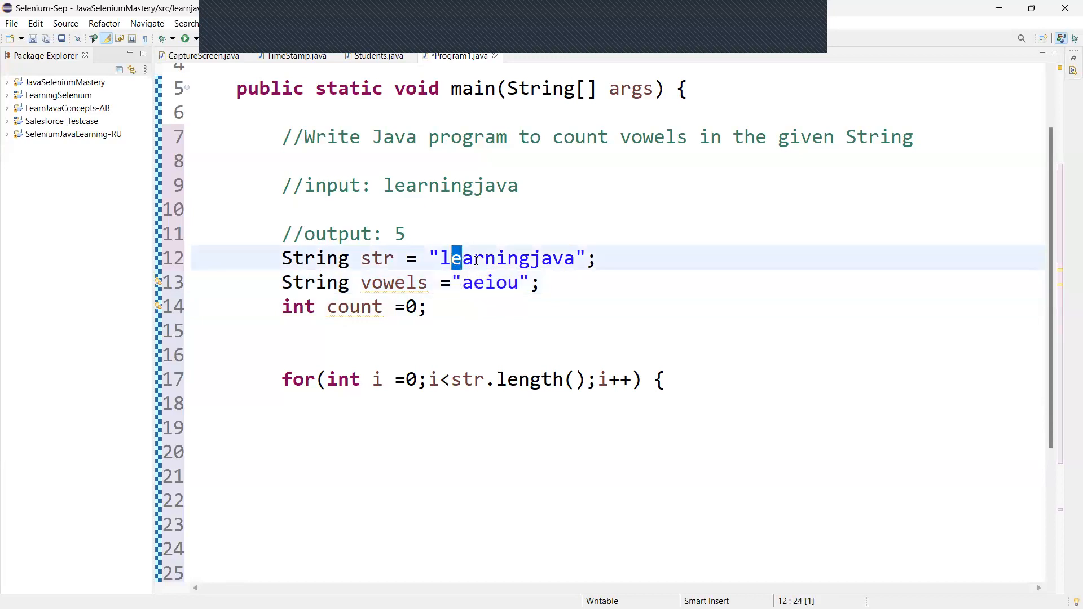
double_click(491, 282)
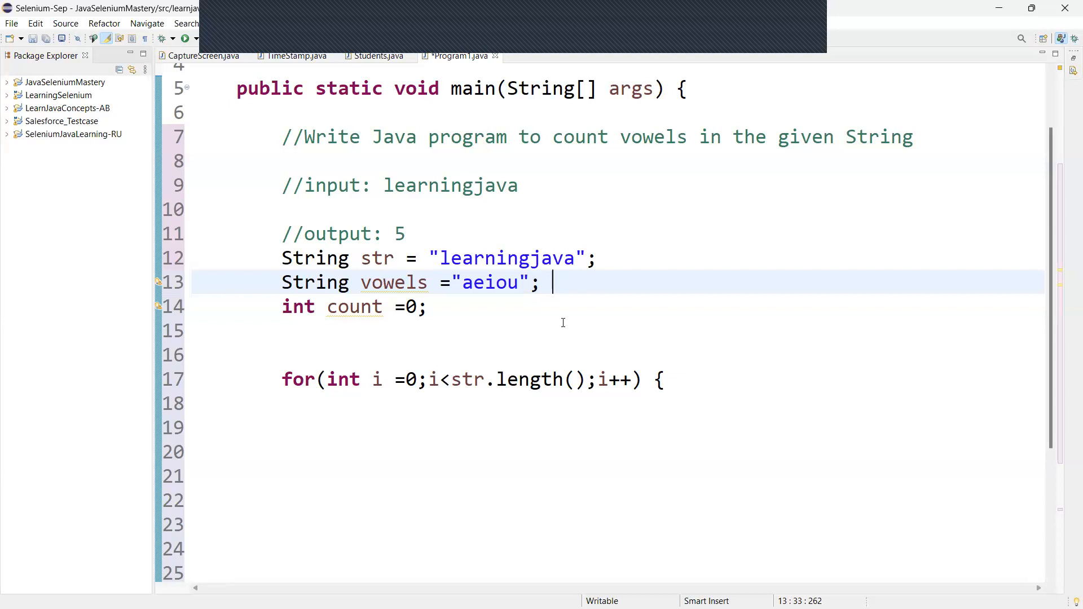
mouse_move(321, 406)
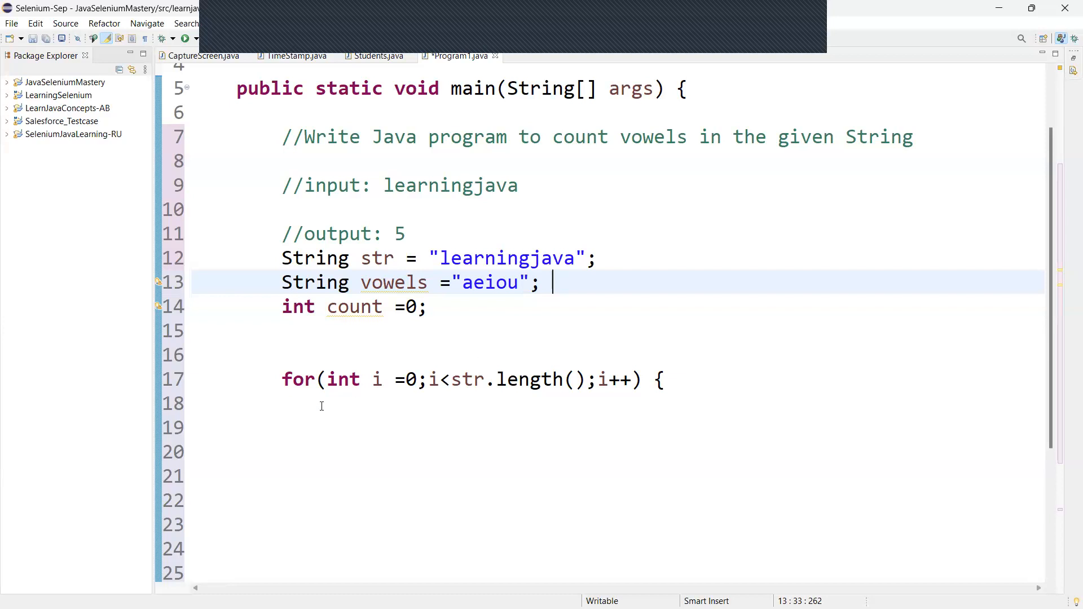
Write the condition if(vowels.indexOf(str.charAt(i))!=-1) using content assist for charAt
type("if")
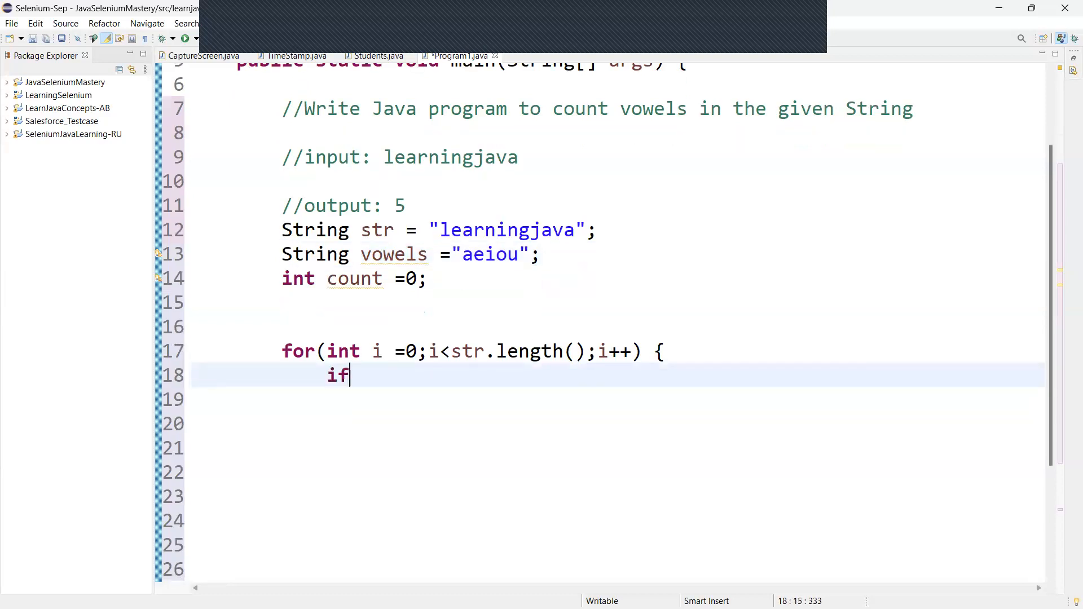
type("(vo")
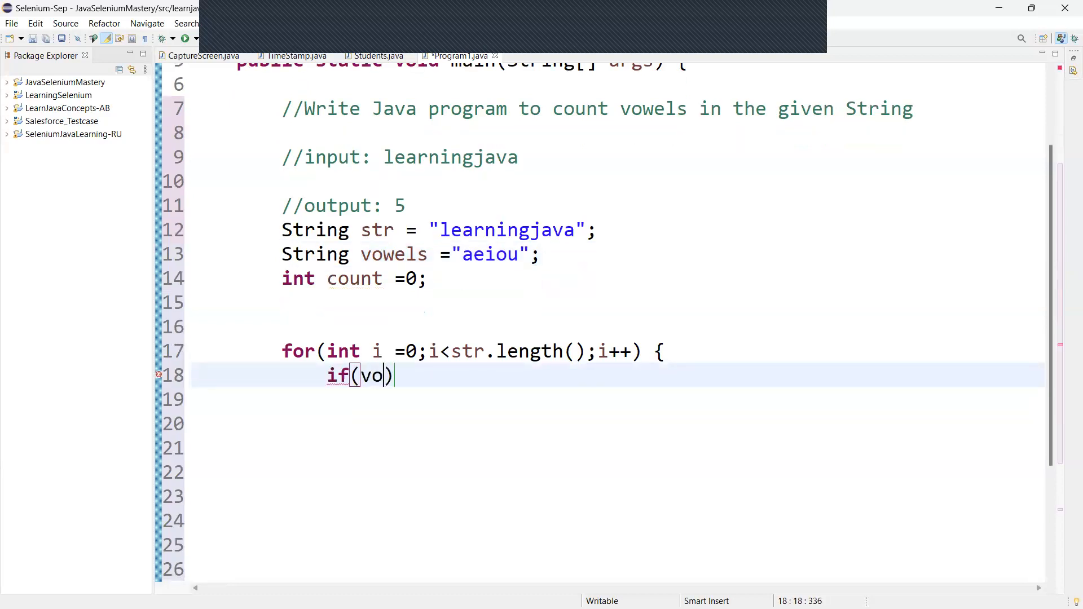
type("wels.")
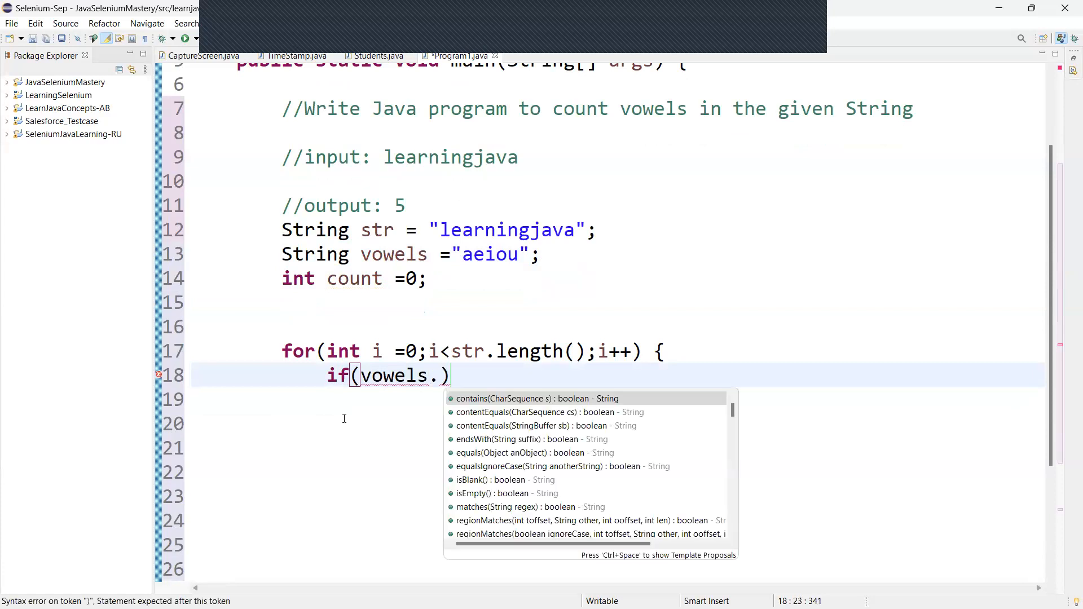
type("indexOf(i")
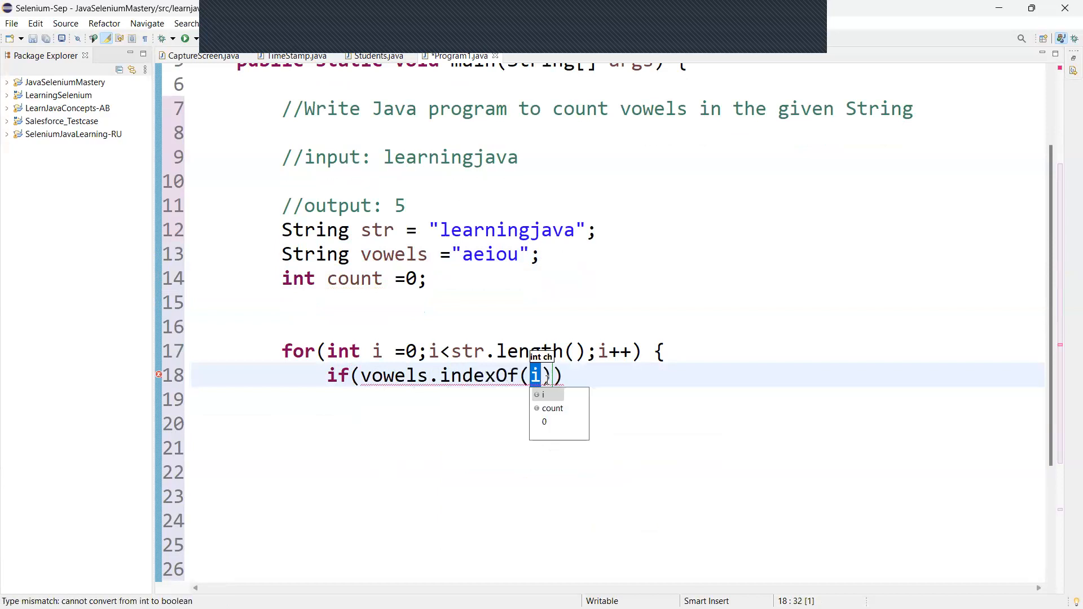
type("str")
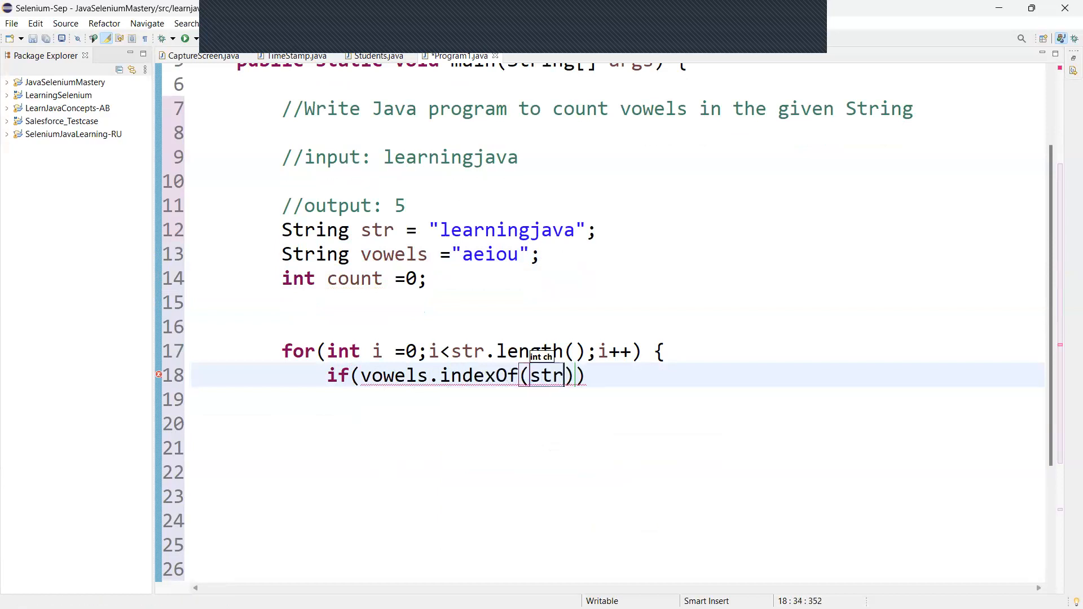
type(".char")
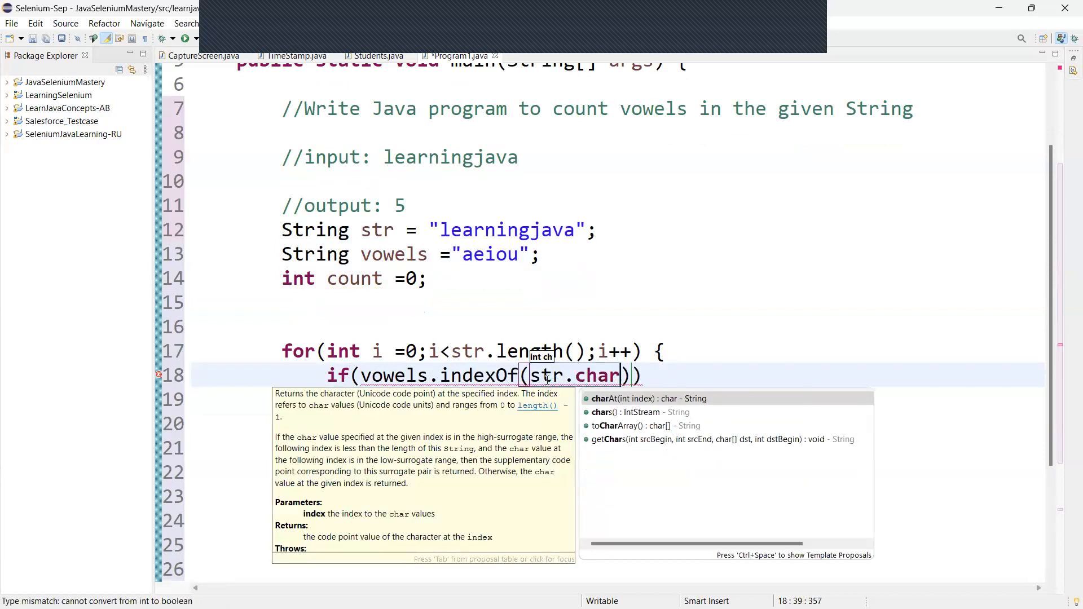
left_click(645, 398)
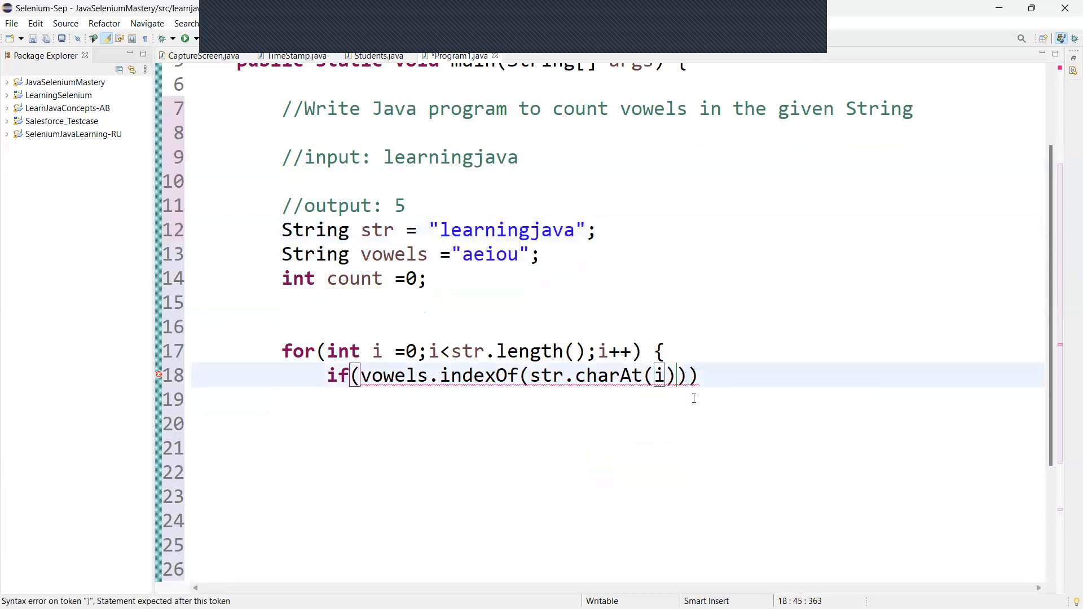
type("!")
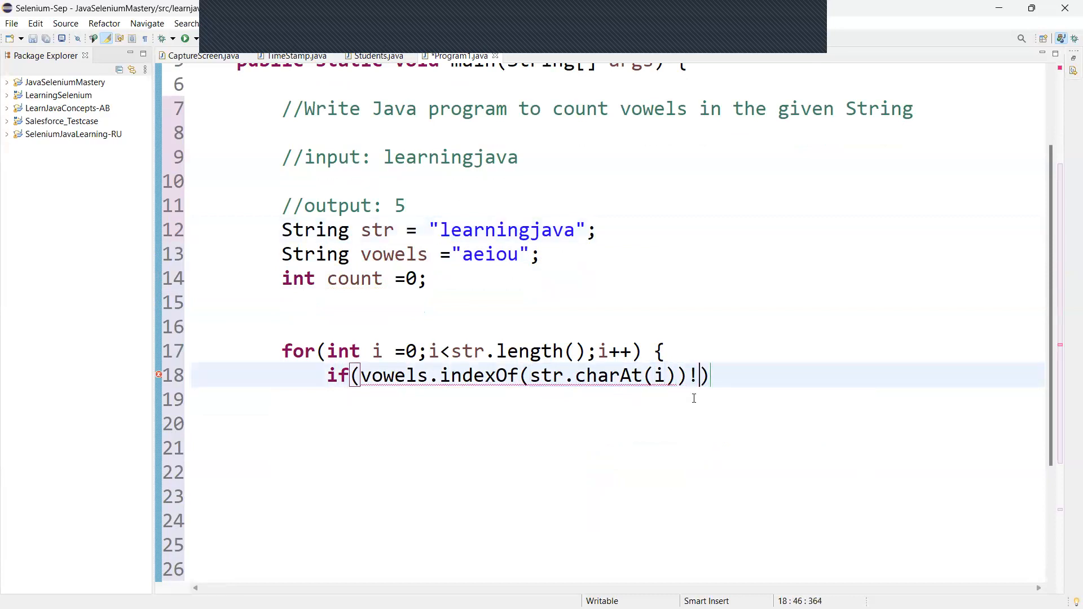
type("=-1")
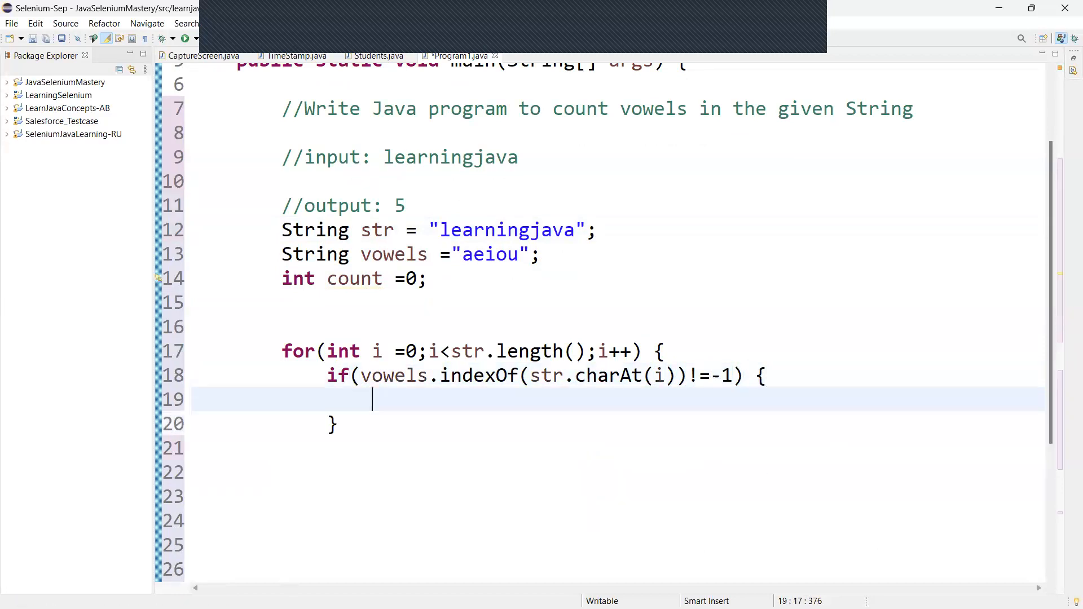
Increment the counter with count++; inside the if block
type("count")
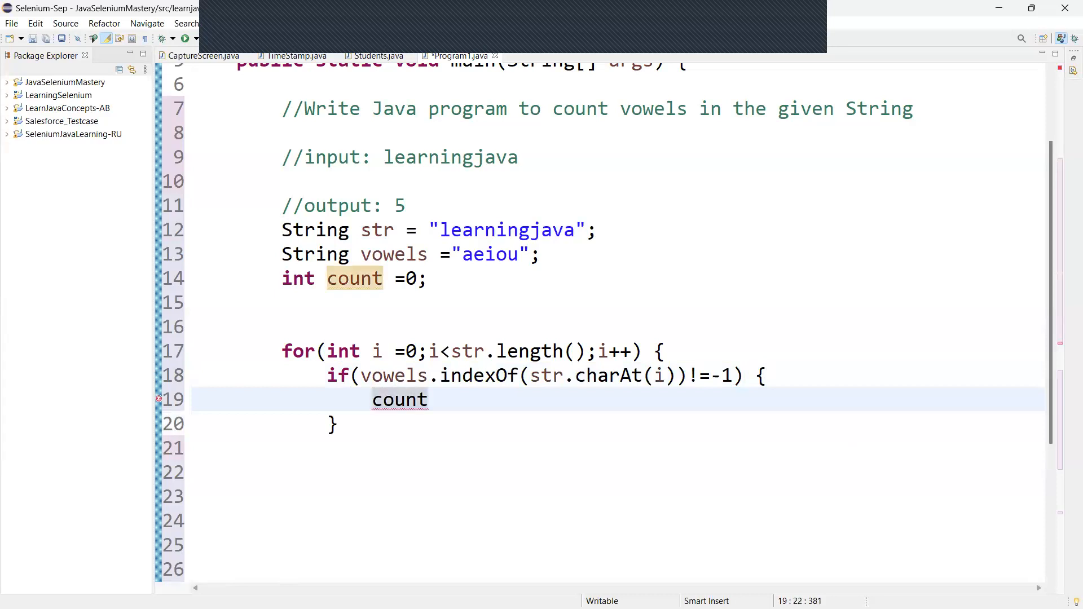
type("++;")
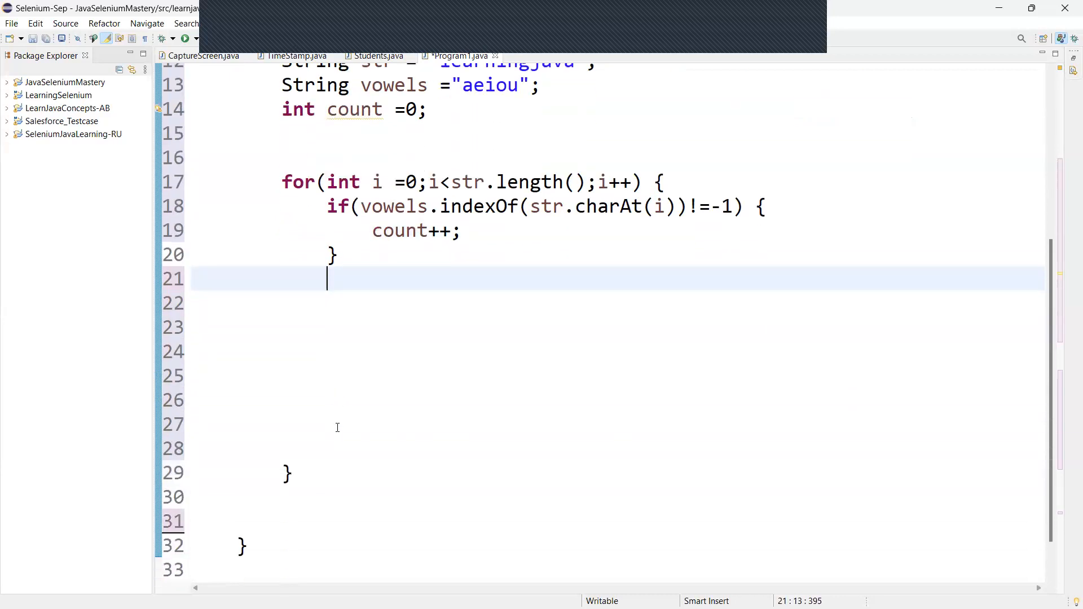
scroll("up", 3)
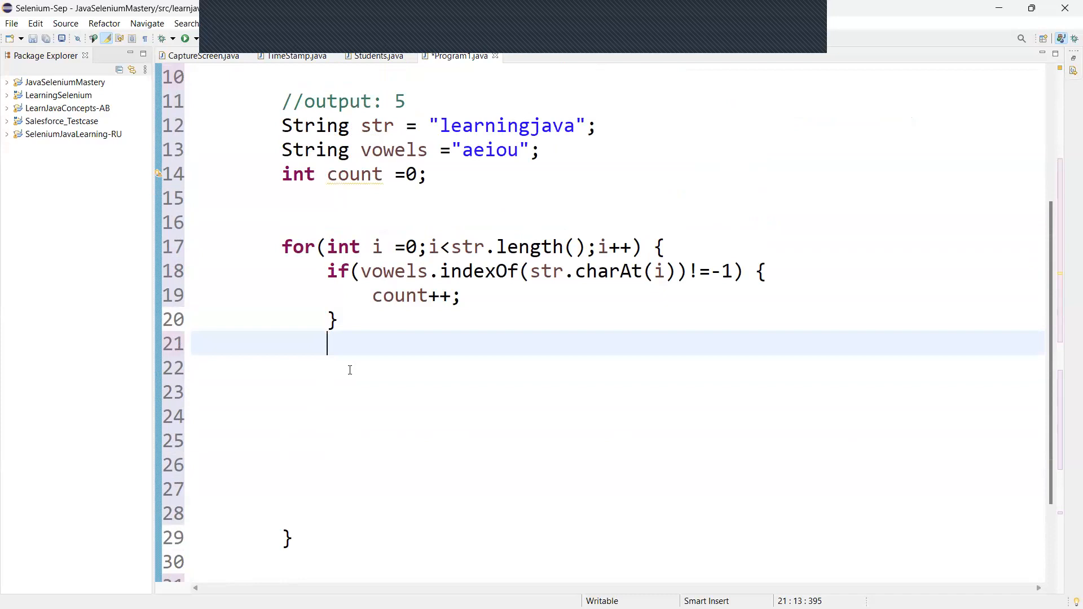
mouse_move(438, 563)
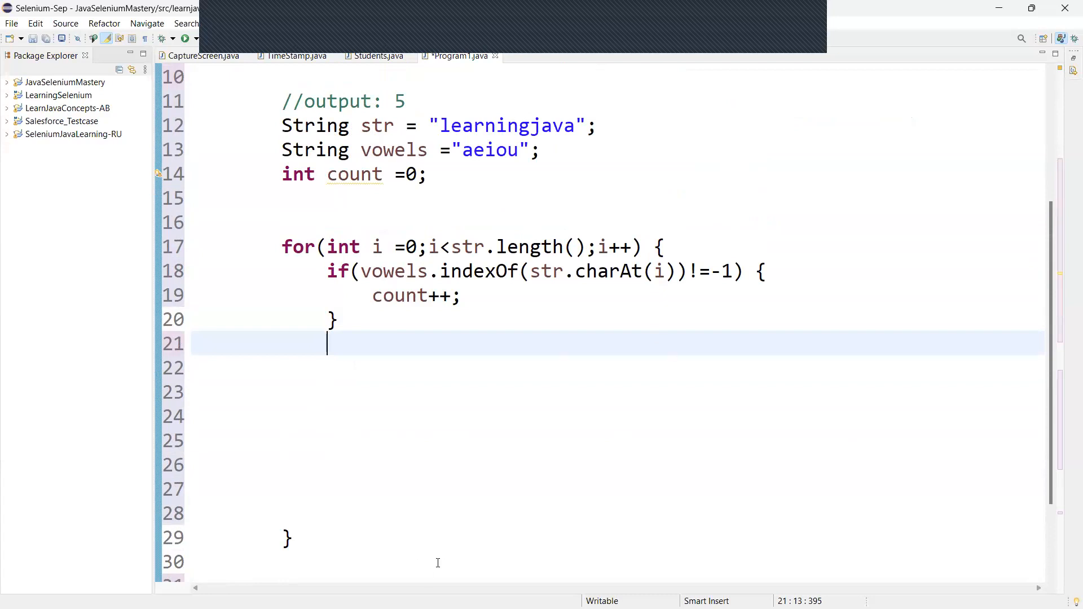
Close the loop and expand the sysout shorthand into System.out.println after it
type("}")
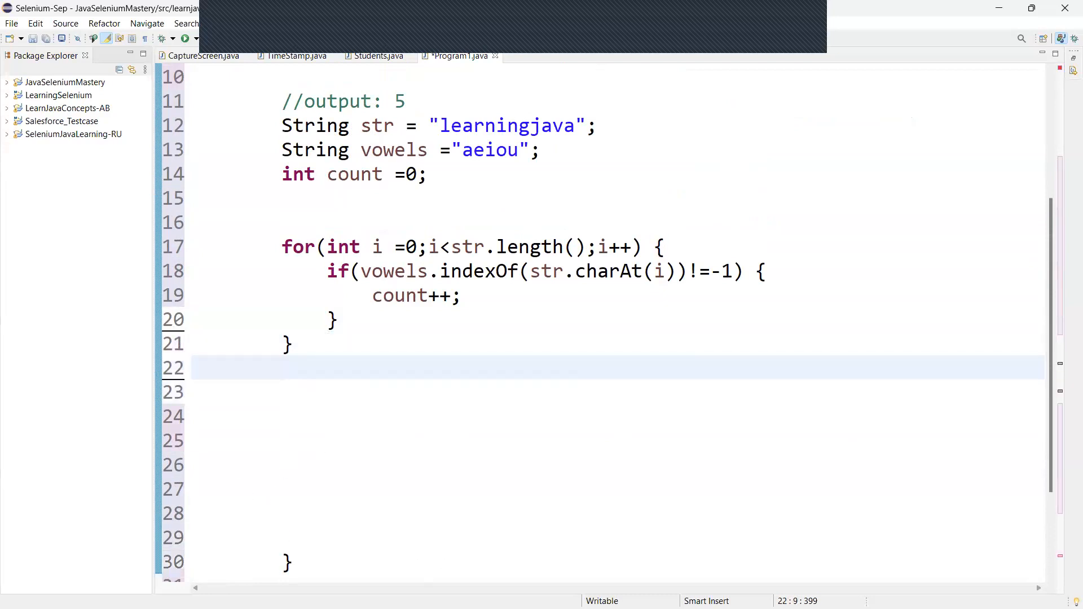
type("syosut")
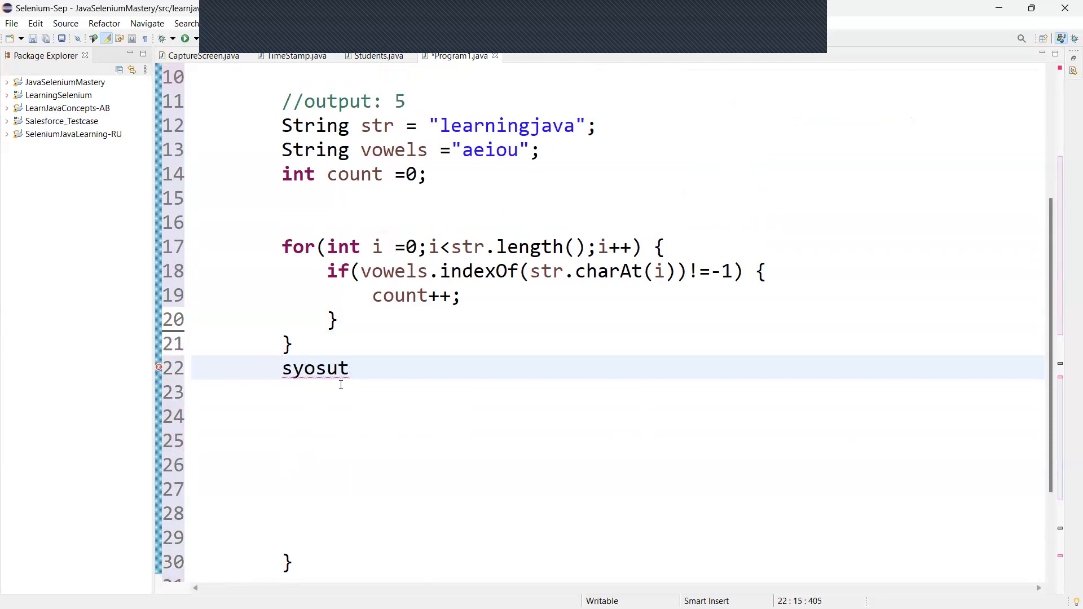
key("BackSpace")
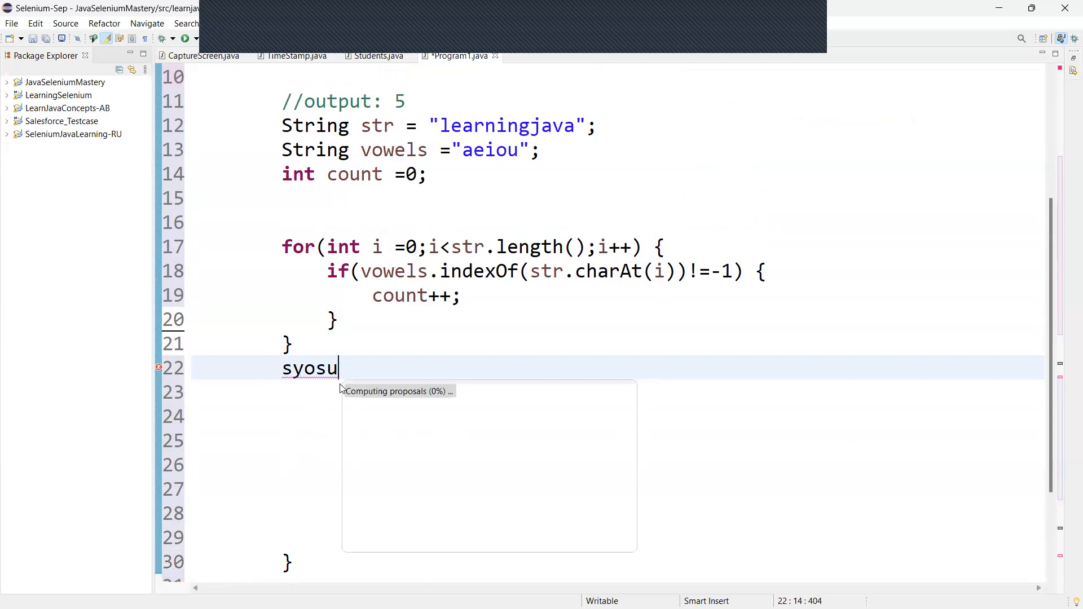
key("BackSpace")
type("System.out.println();")
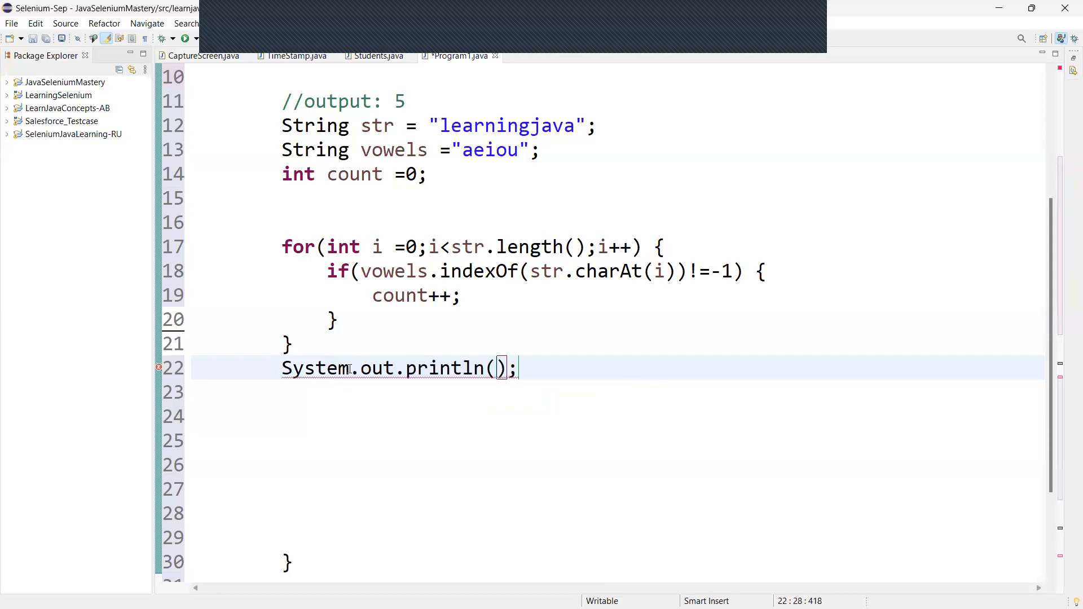
Print "Total vowels in the string " + count in the println statement
type("\"")
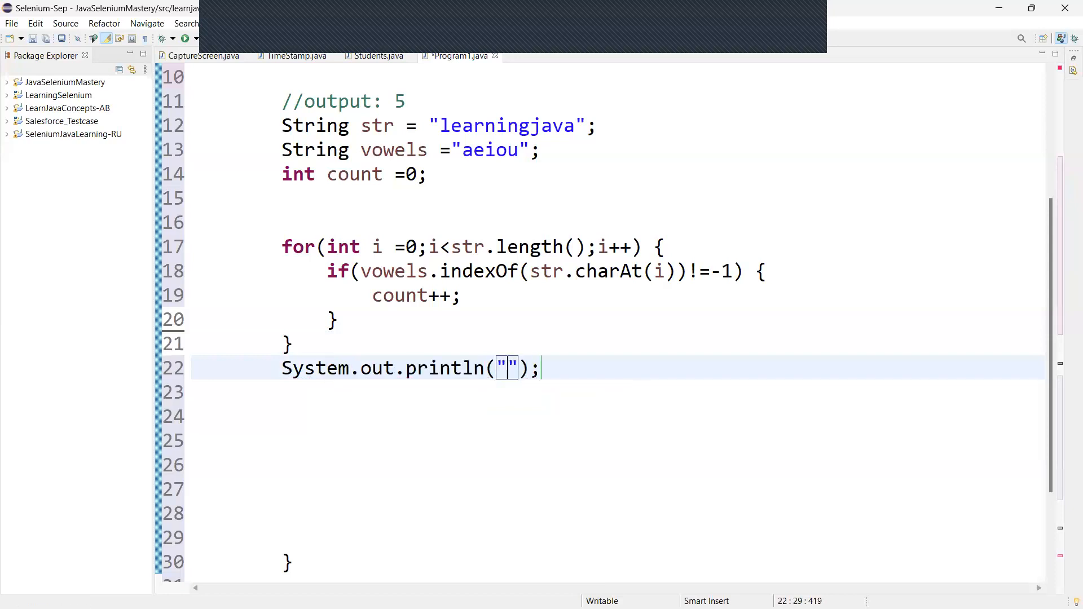
type("Total v")
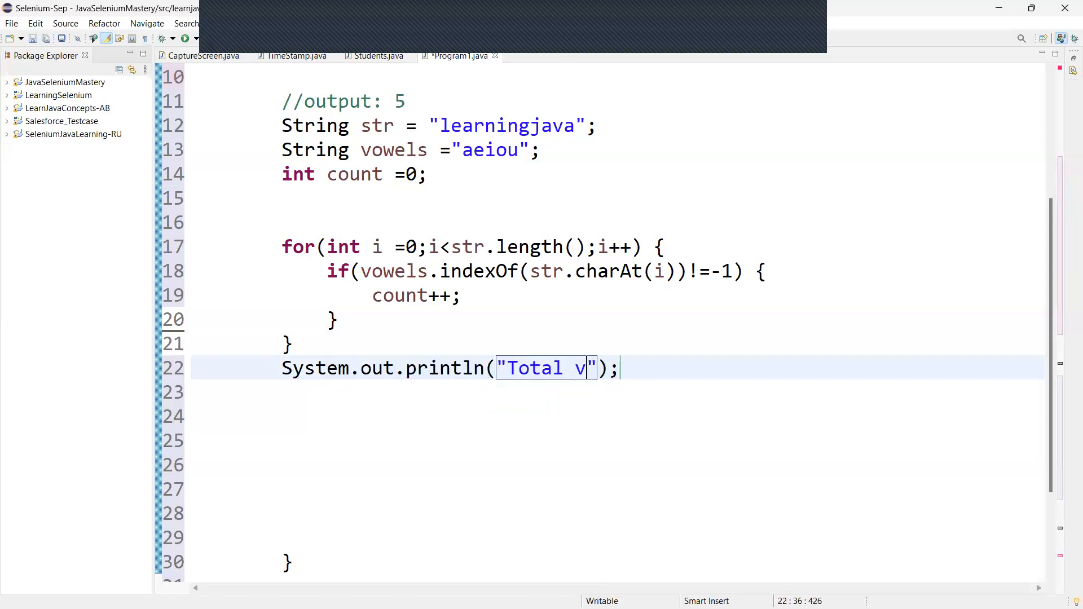
type("owels i")
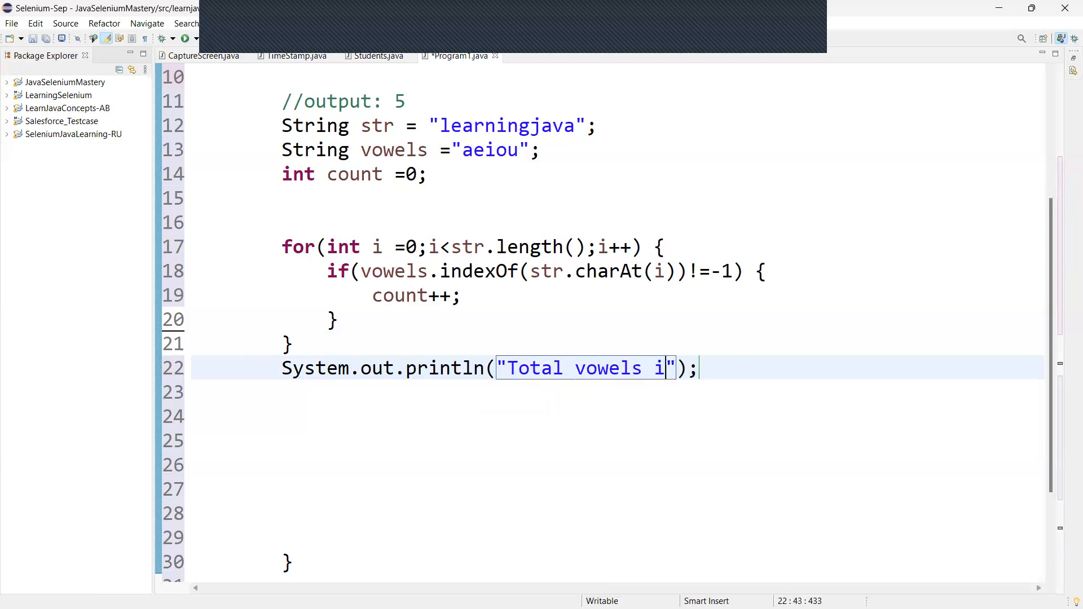
type("n the")
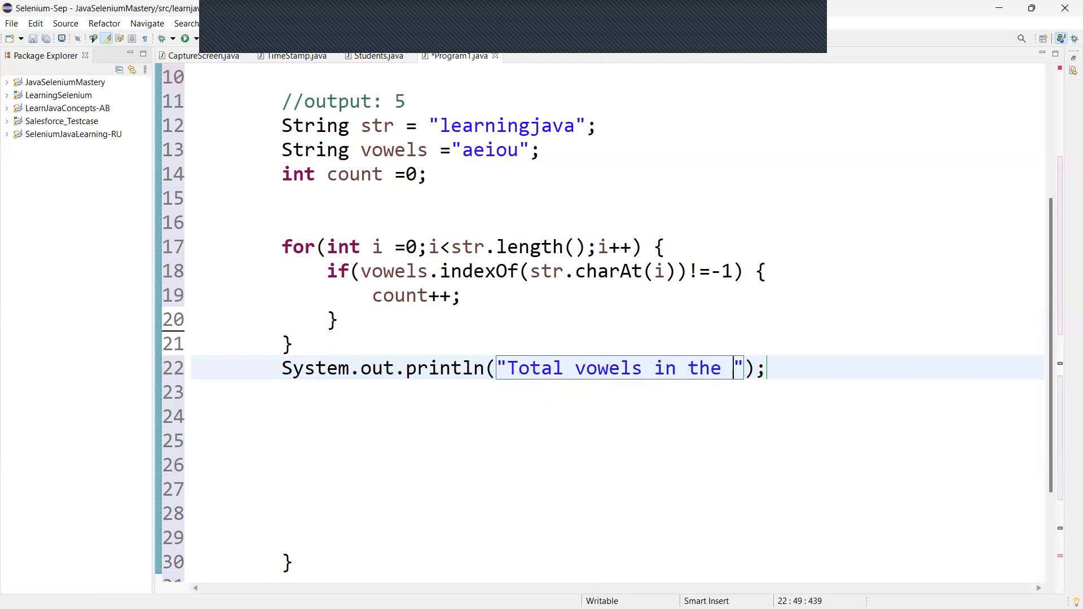
type("string")
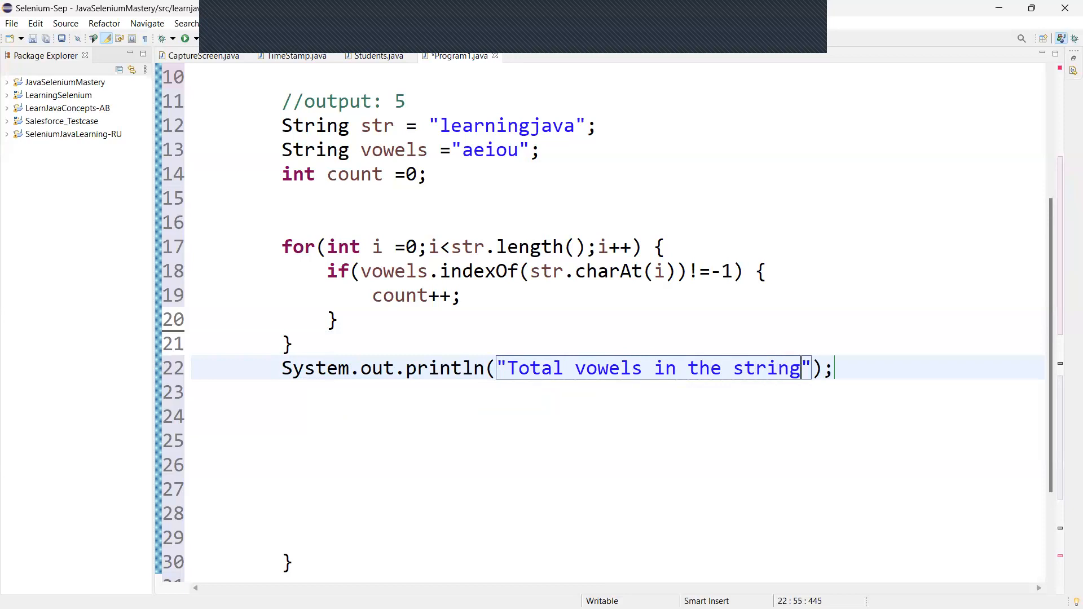
type("+cou")
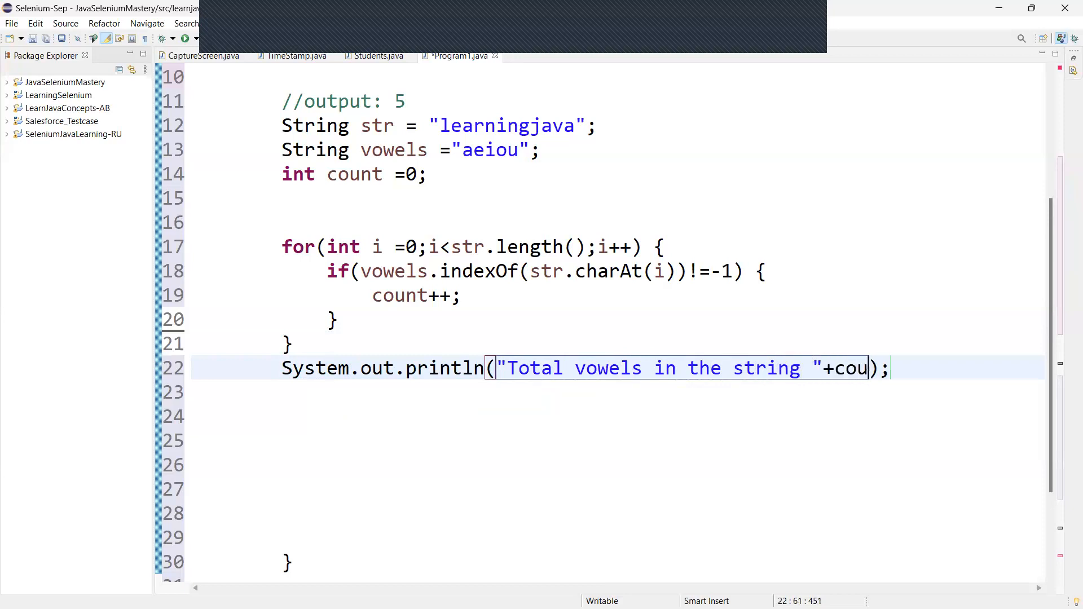
type("nt")
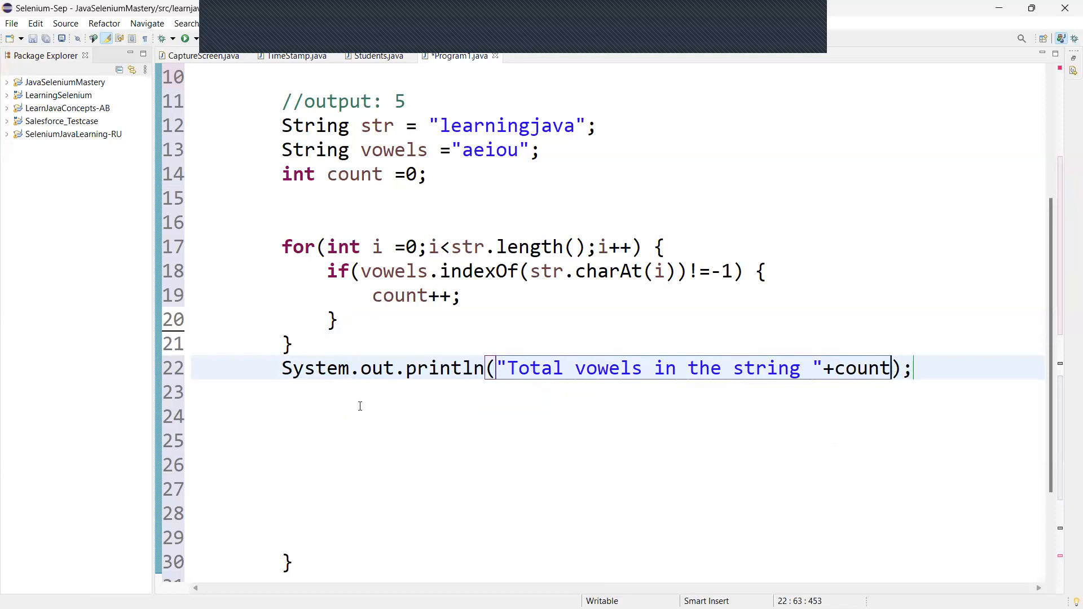
scroll("down", 3)
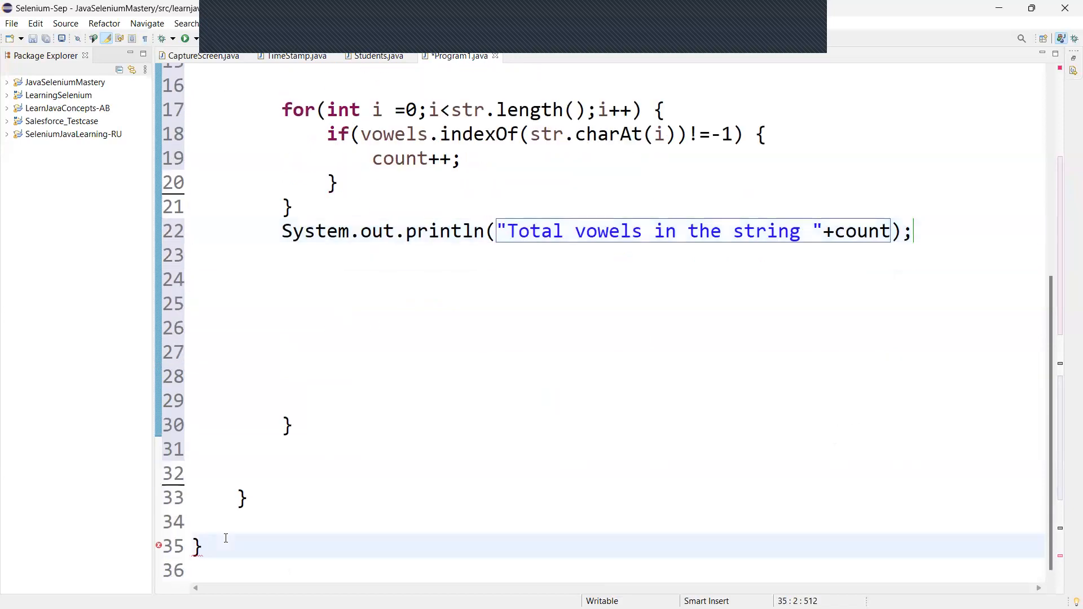
Save Program1 and run it so the Console reports Total vowels in the string 5
scroll("up", 3)
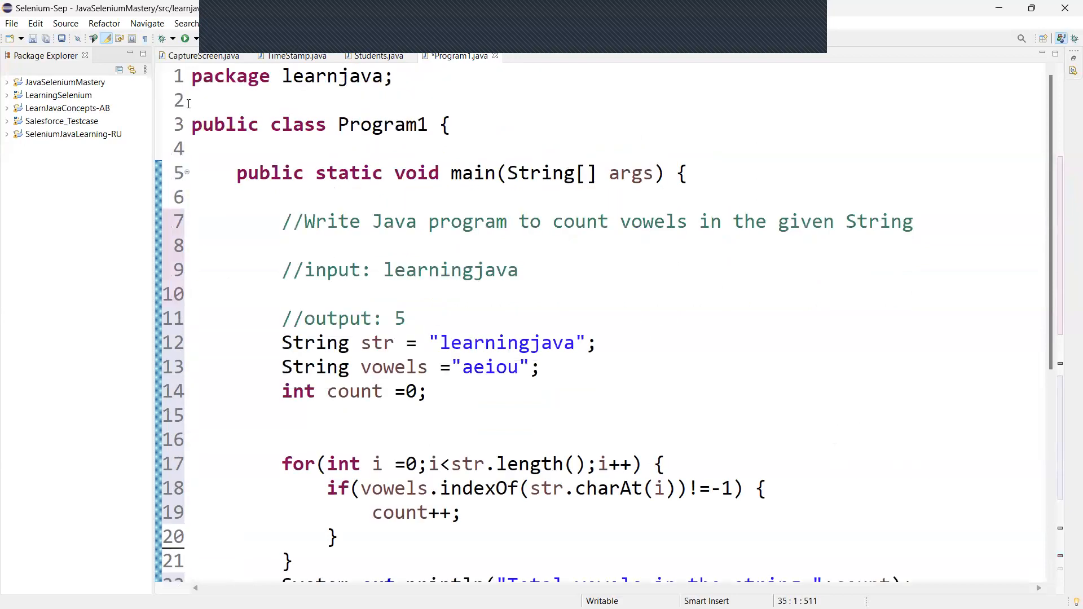
mouse_move(642, 358)
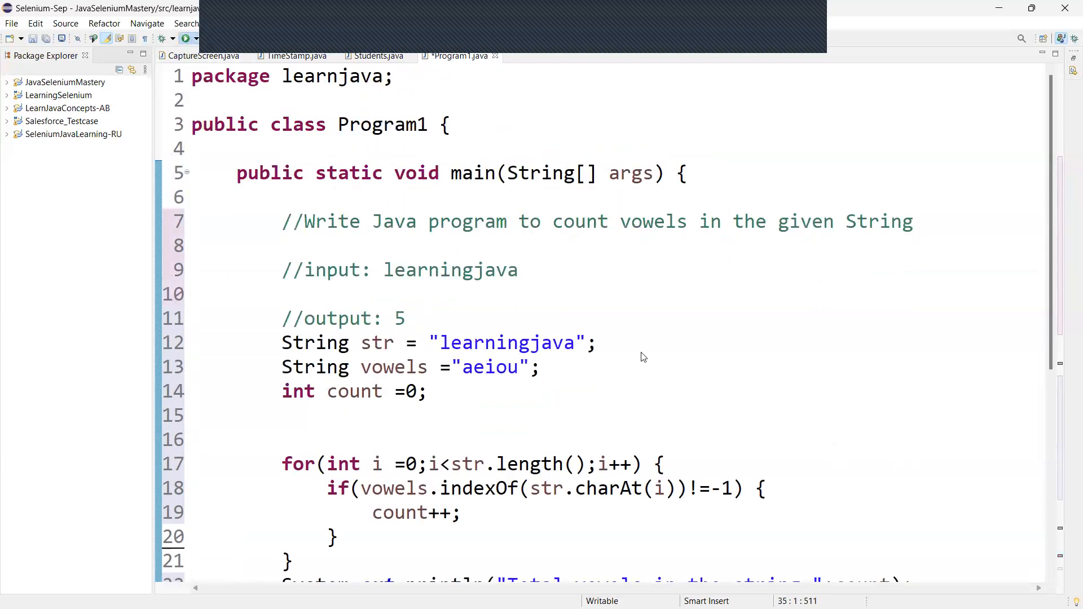
mouse_move(709, 359)
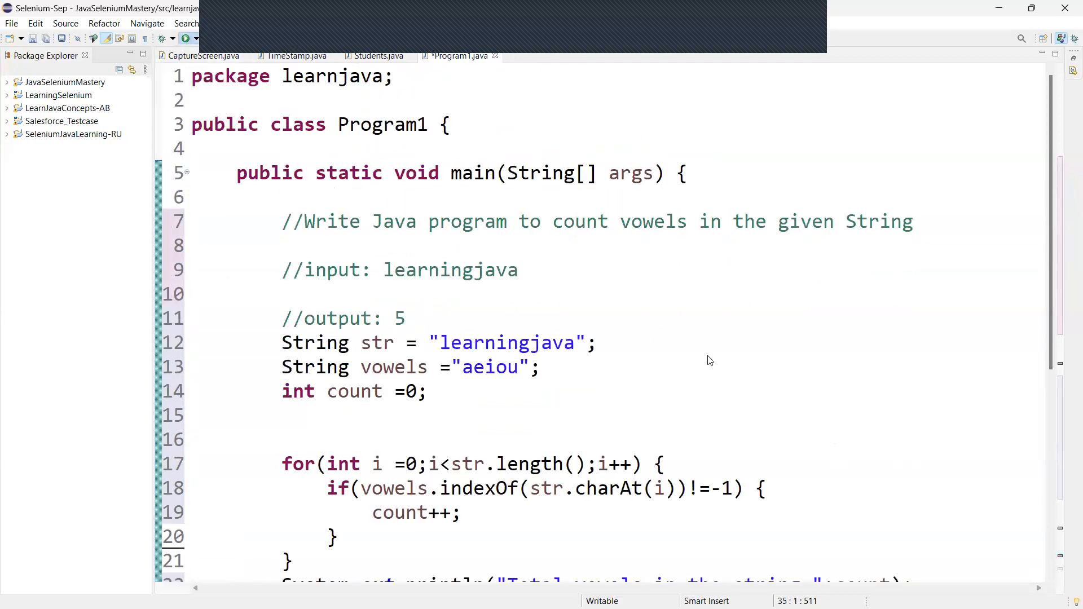
mouse_move(605, 387)
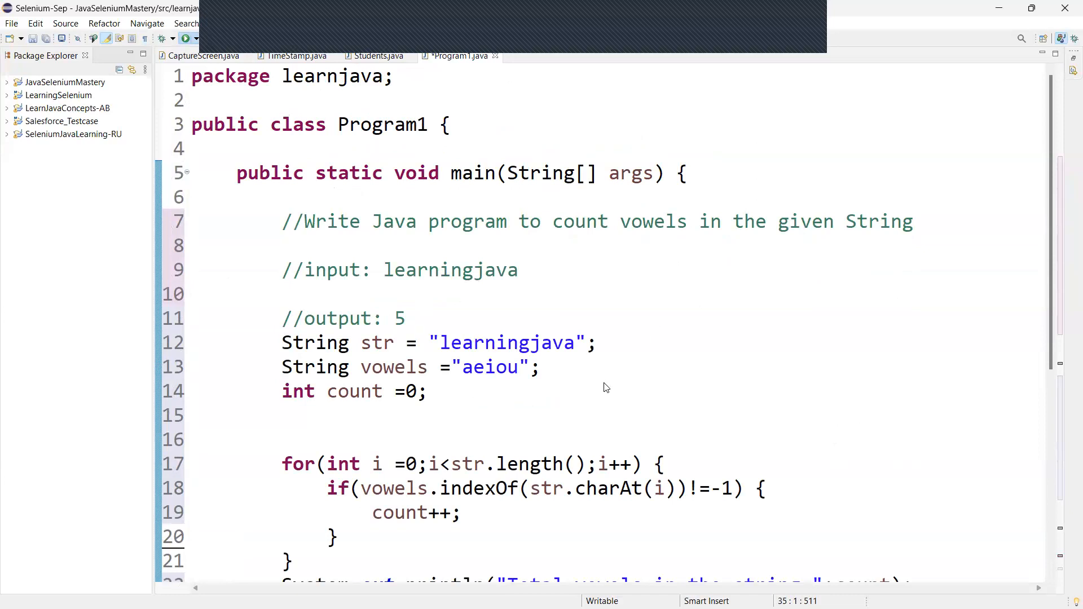
key("ctrl+s")
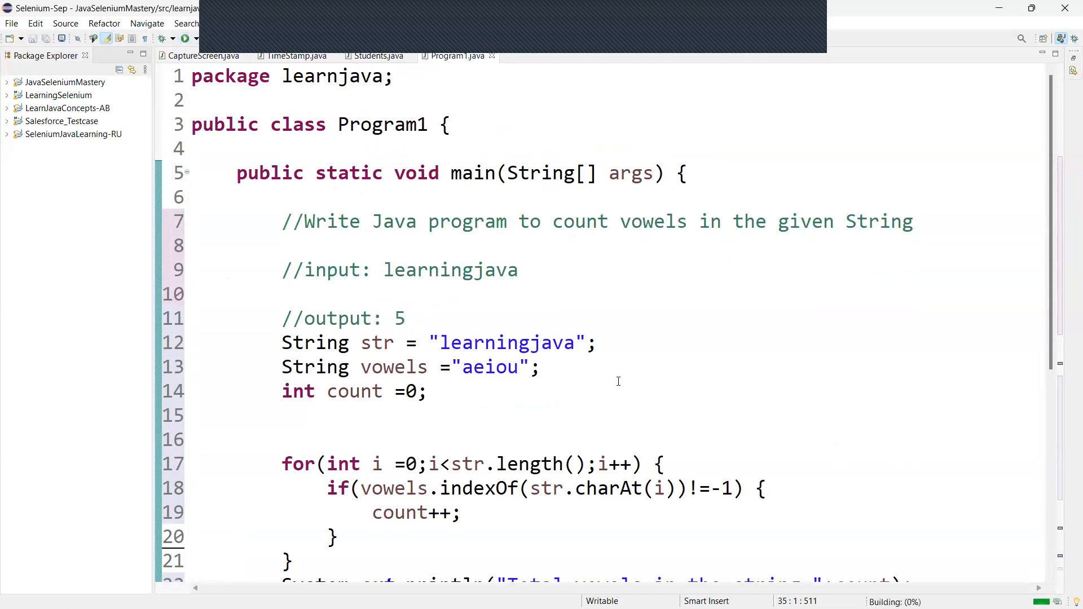
left_click(184, 39)
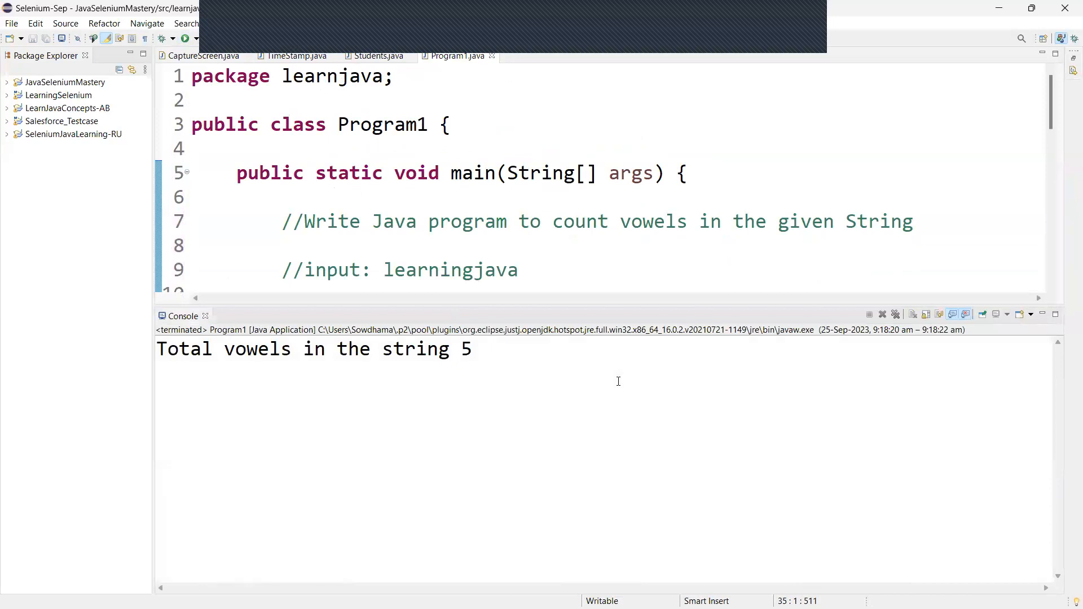
mouse_move(485, 355)
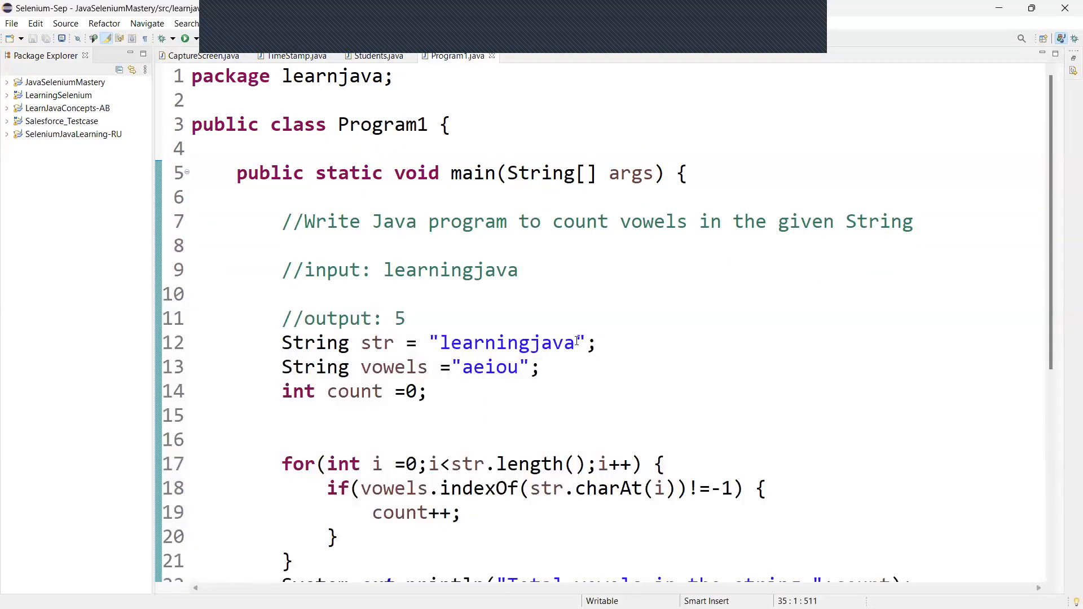
Change str to "learningjAvaA" and rerun, showing only 4 vowels counted
type("aa")
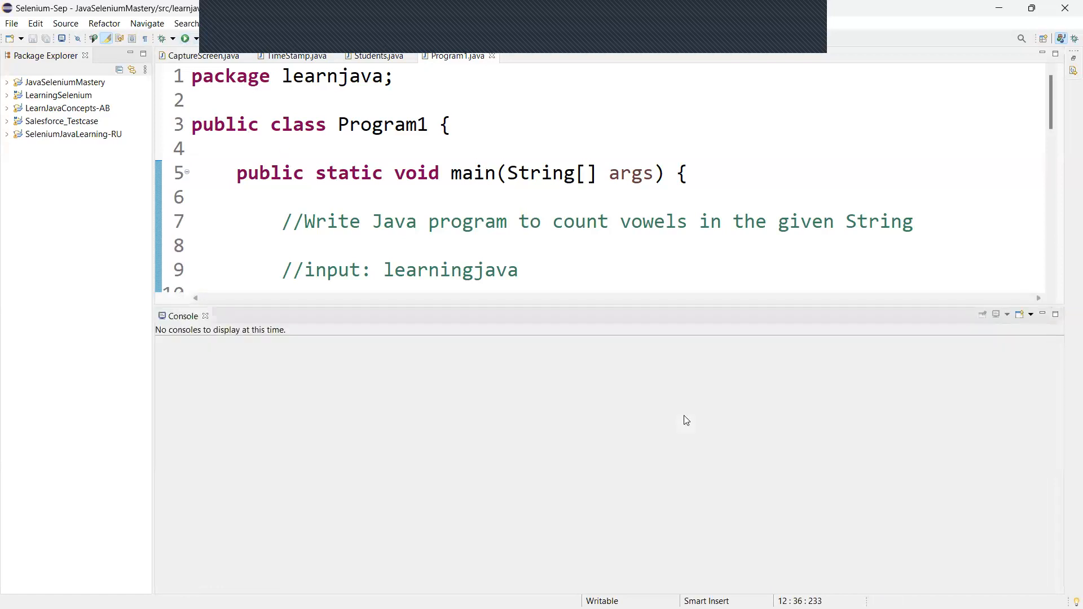
left_click(184, 38)
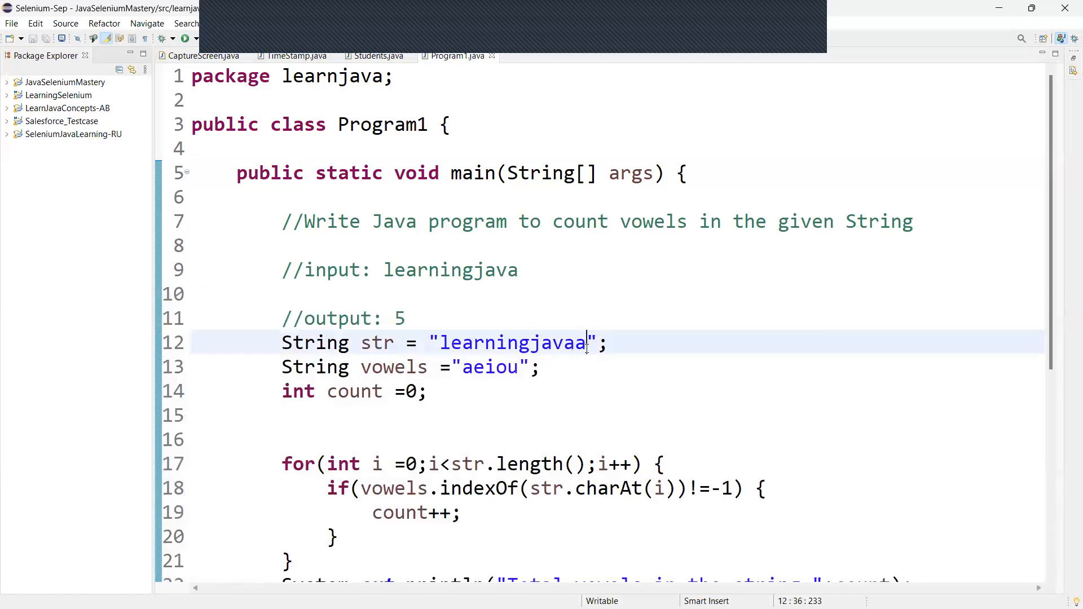
type("A")
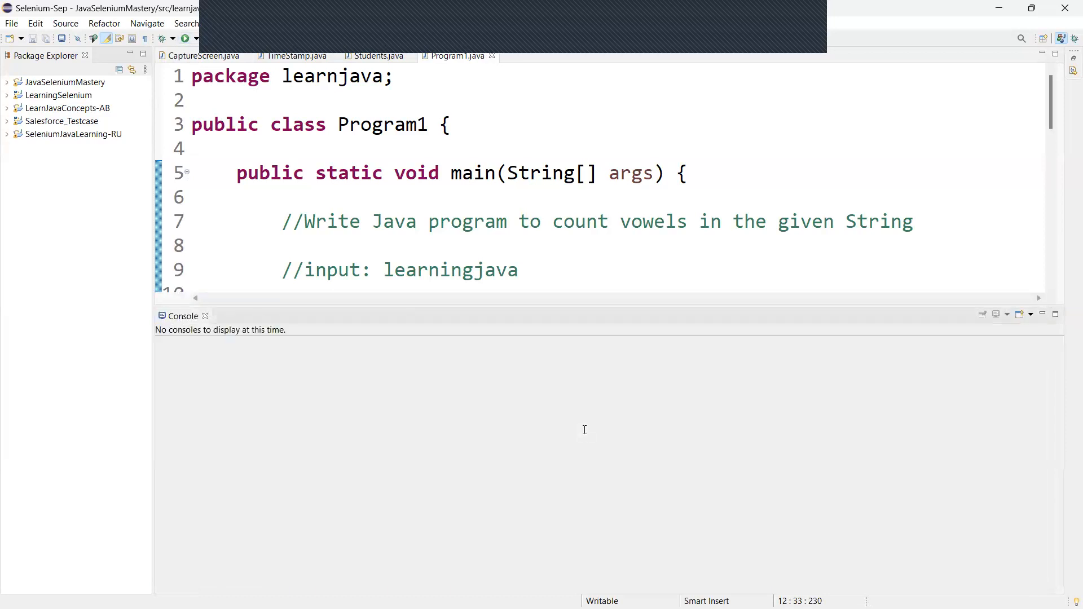
left_click(184, 39)
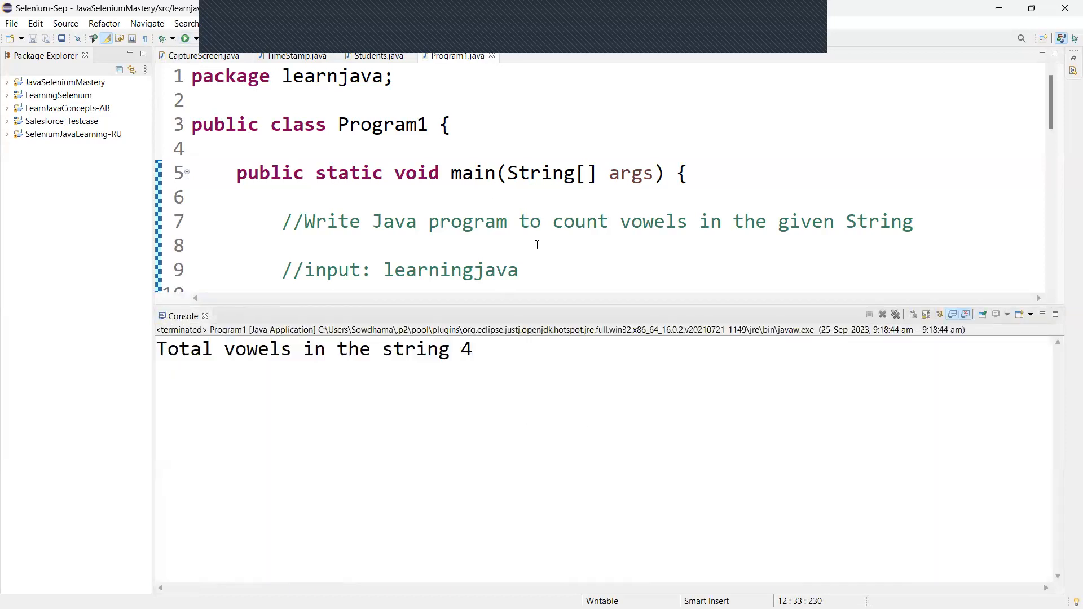
double_click(466, 349)
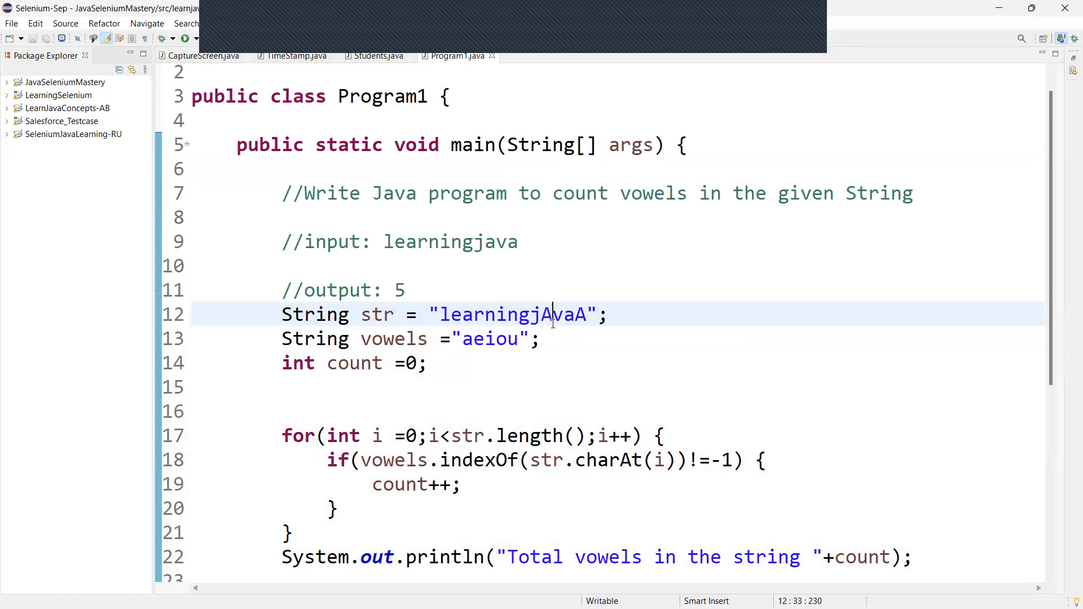
mouse_move(573, 343)
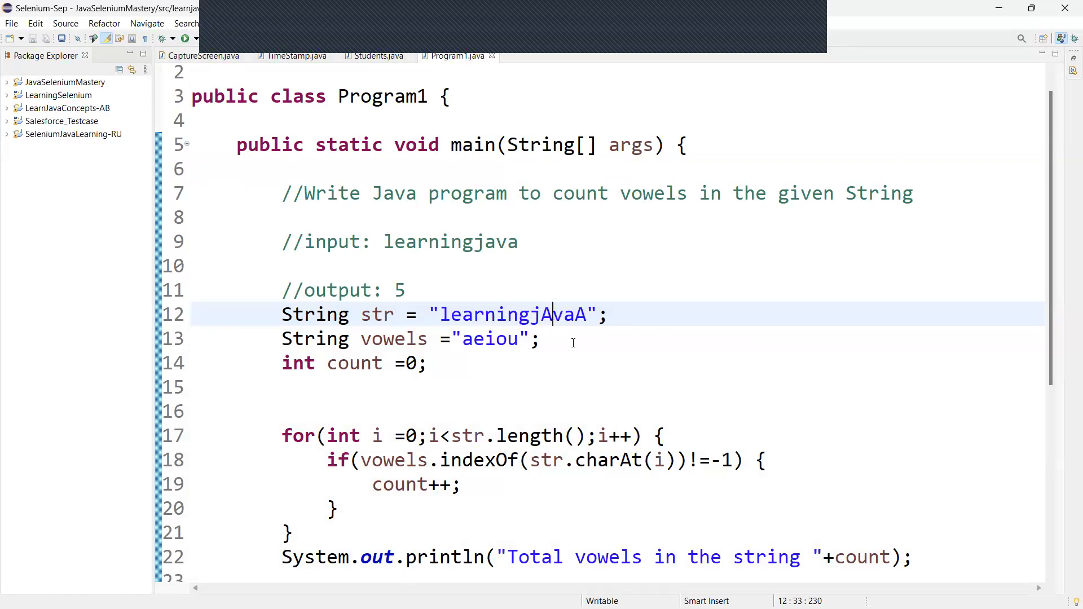
Extend vowels to "aeiouAEIOU" and rerun, reporting 6 vowels
left_click(522, 338)
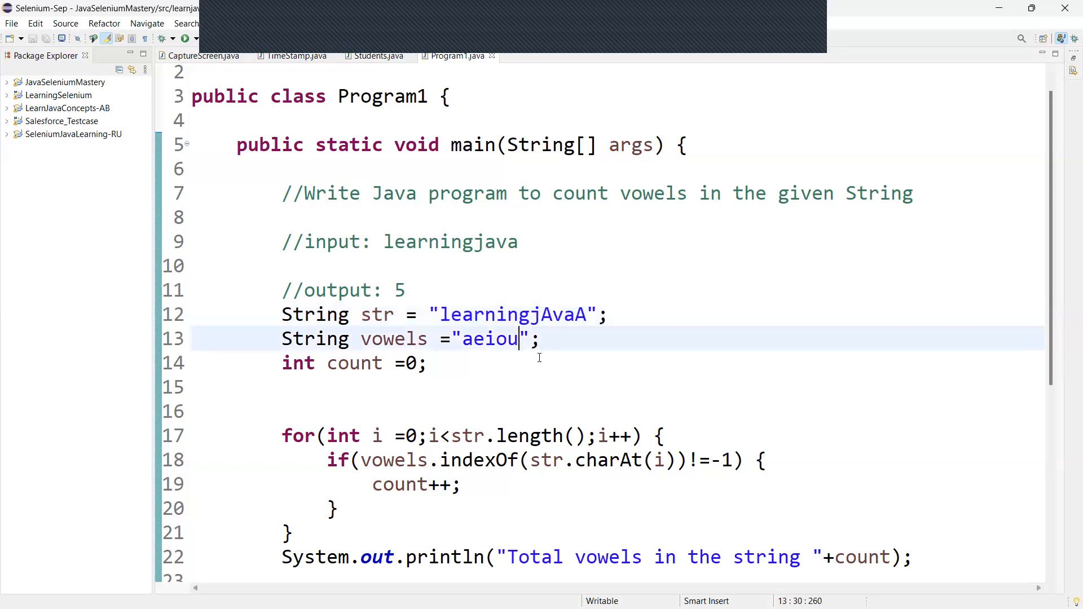
type("AEIO")
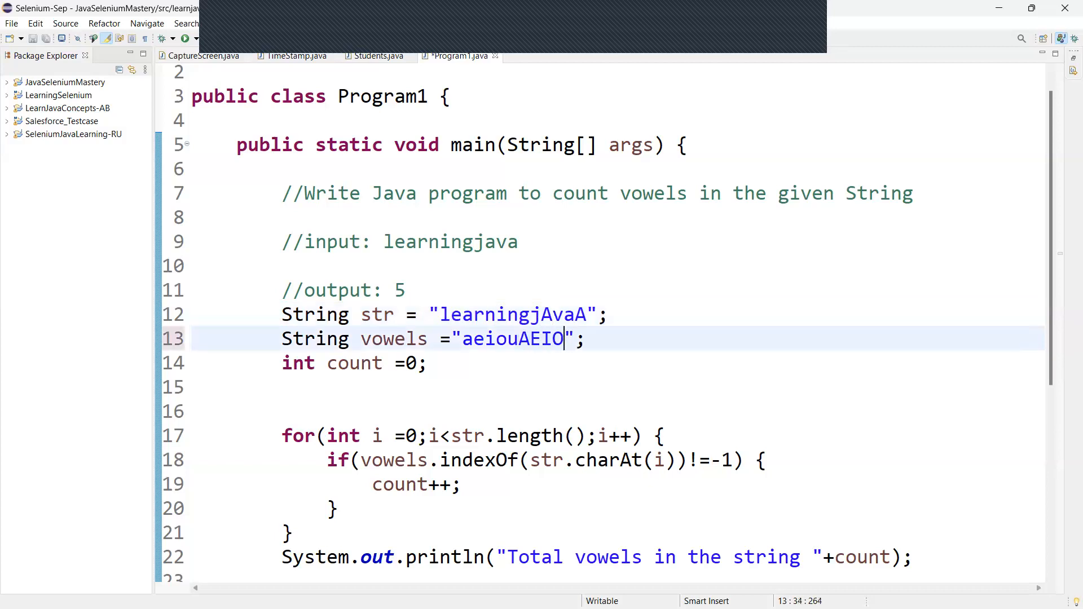
type("U")
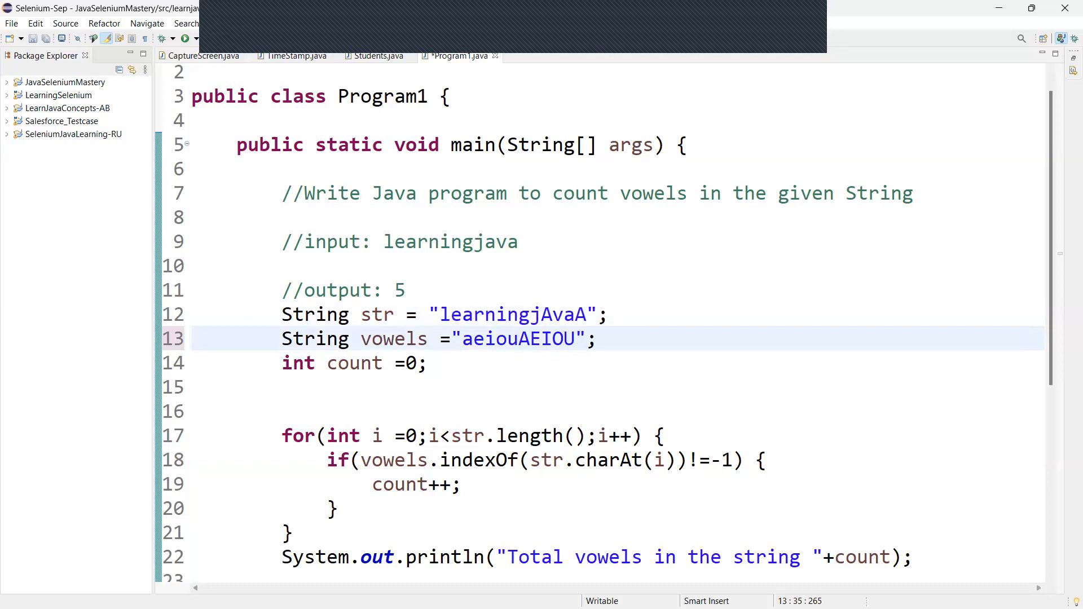
mouse_move(670, 377)
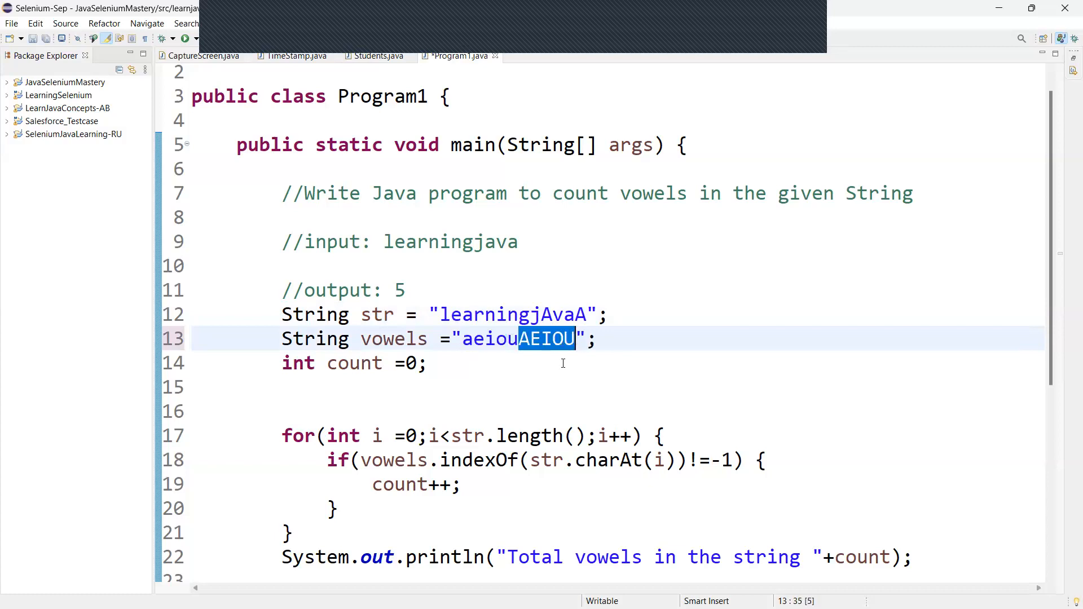
left_click(428, 362)
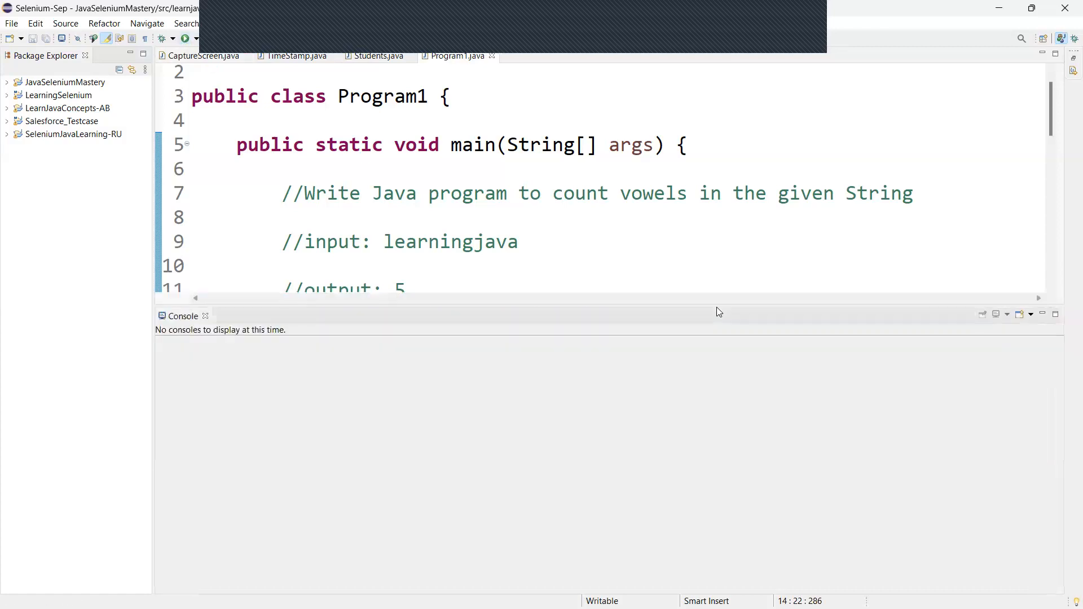
left_click(183, 39)
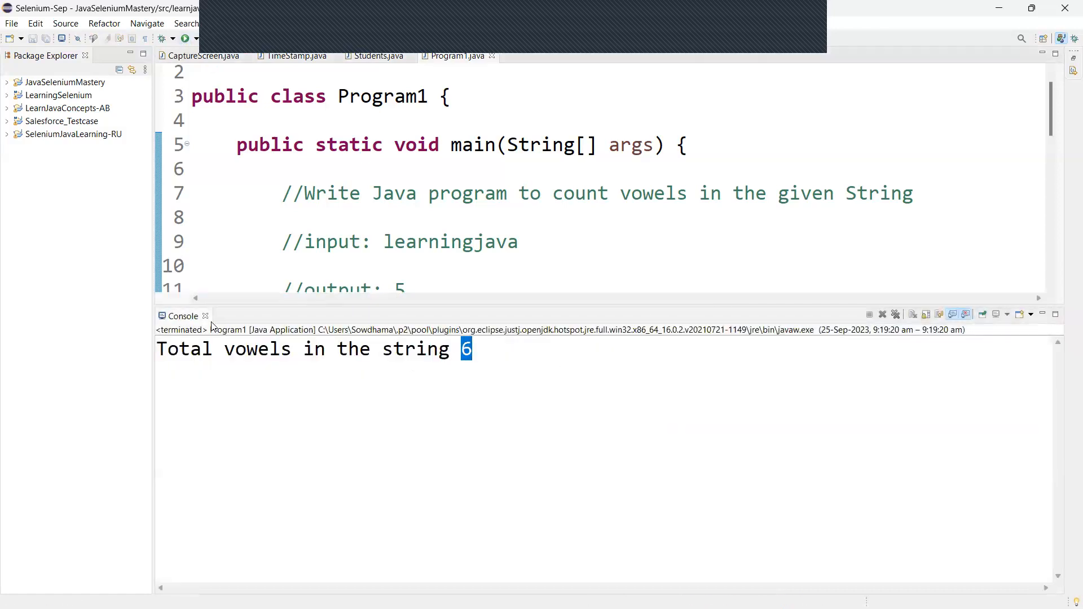
mouse_move(205, 316)
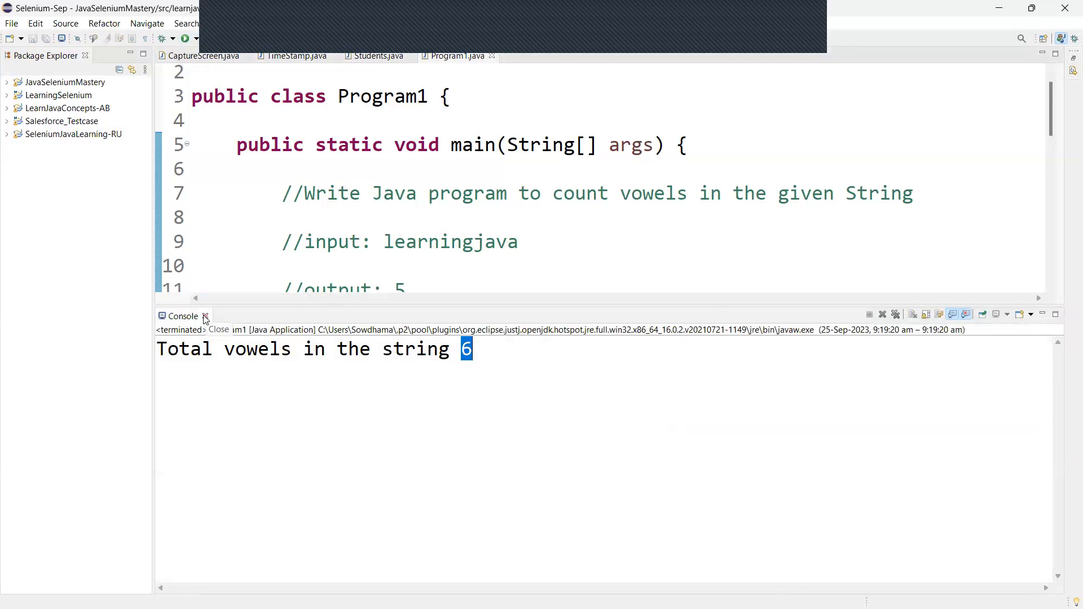
mouse_move(208, 319)
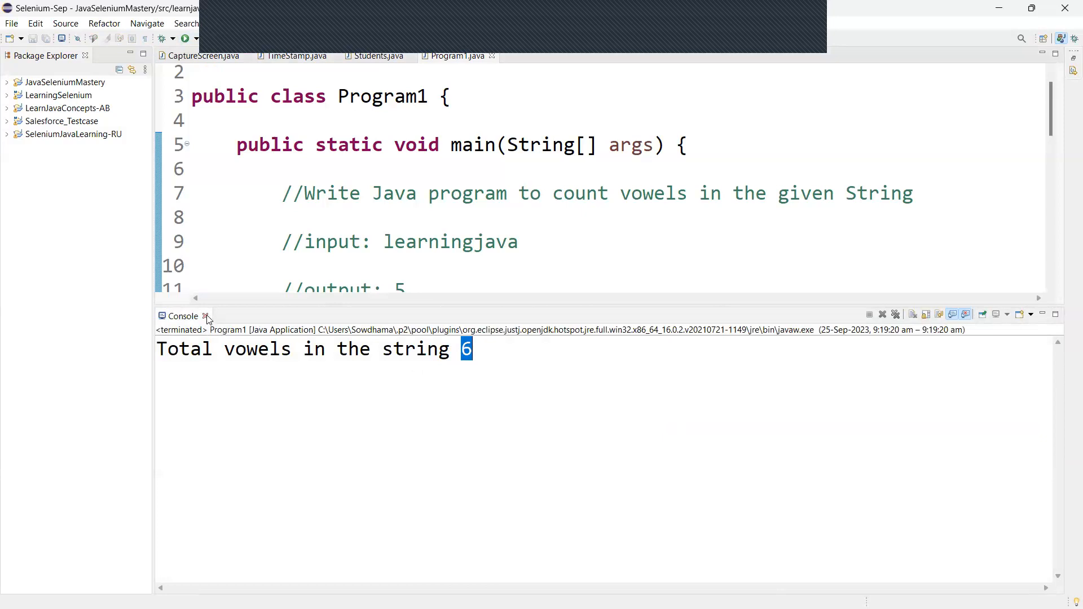